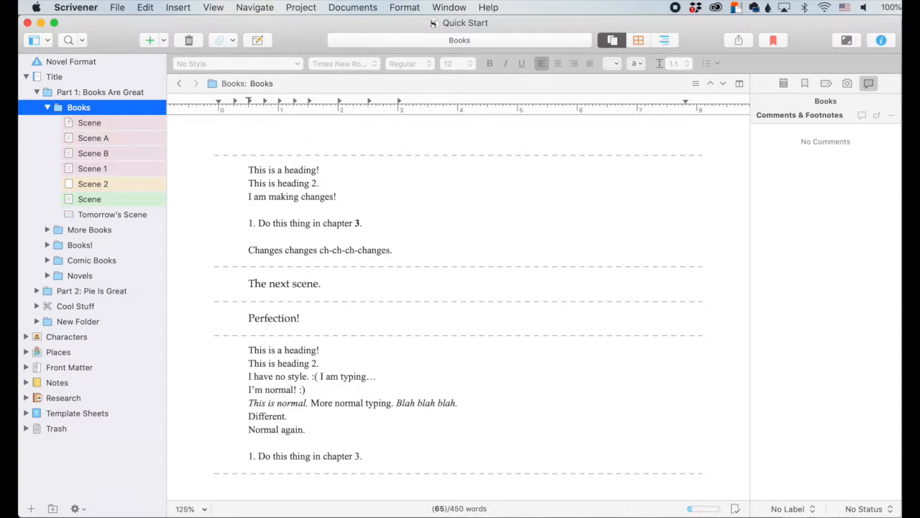
{"action": "mouse_move", "coordinate": [821, 270]}
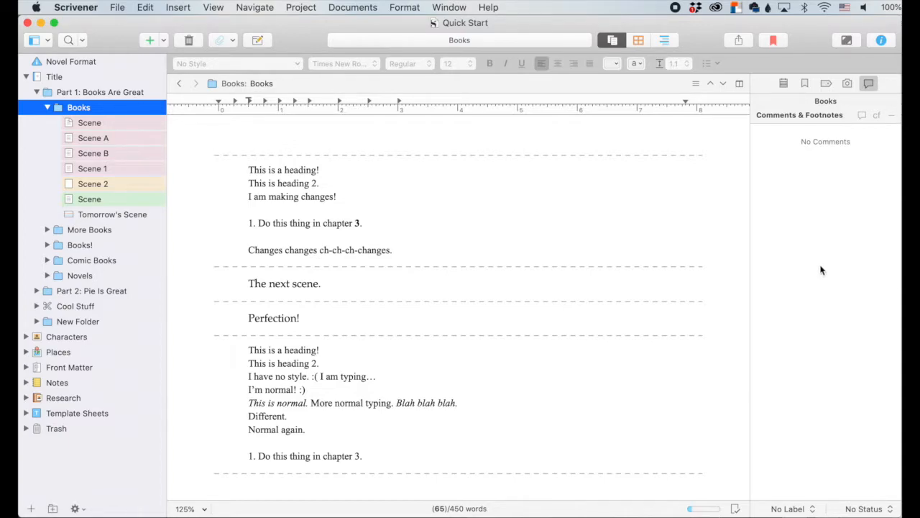
{"action": "mouse_move", "coordinate": [896, 436]}
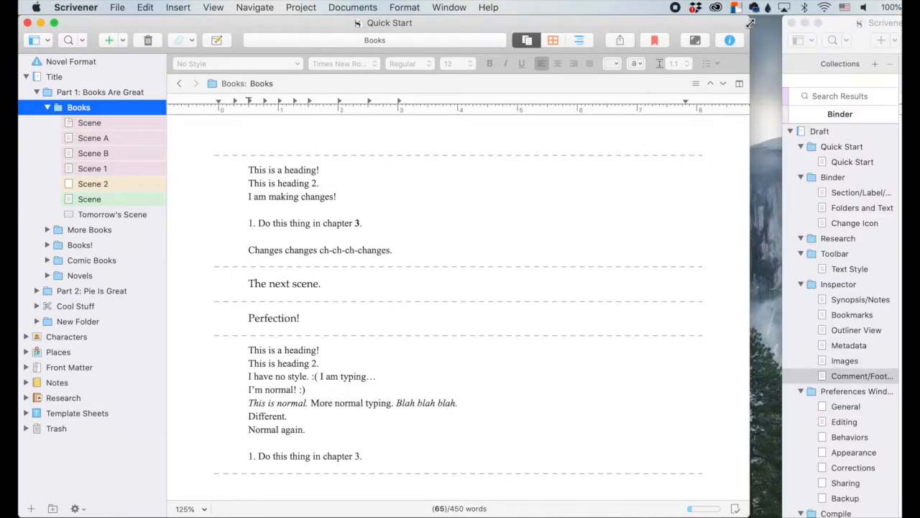
- Open Scene and comment 'This is a great heading!' on its opening heading line
{"action": "left_click", "coordinate": [730, 39]}
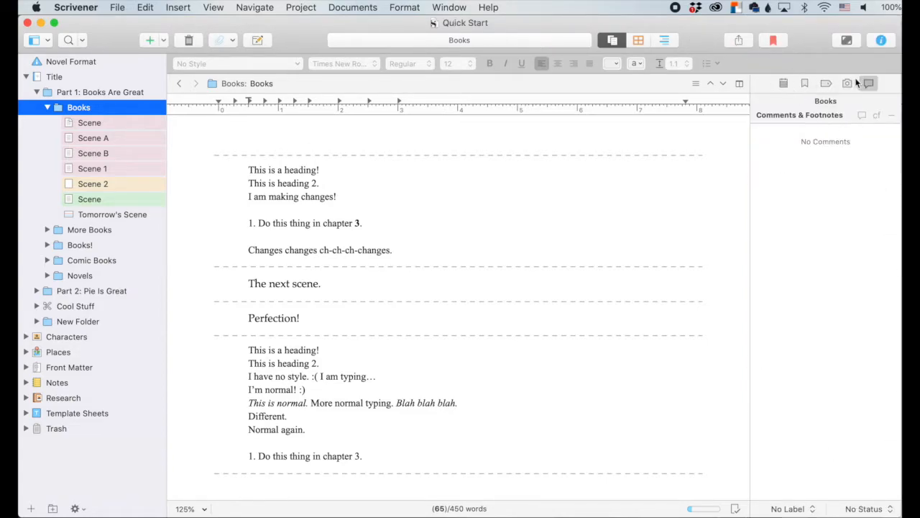
{"action": "mouse_move", "coordinate": [869, 83]}
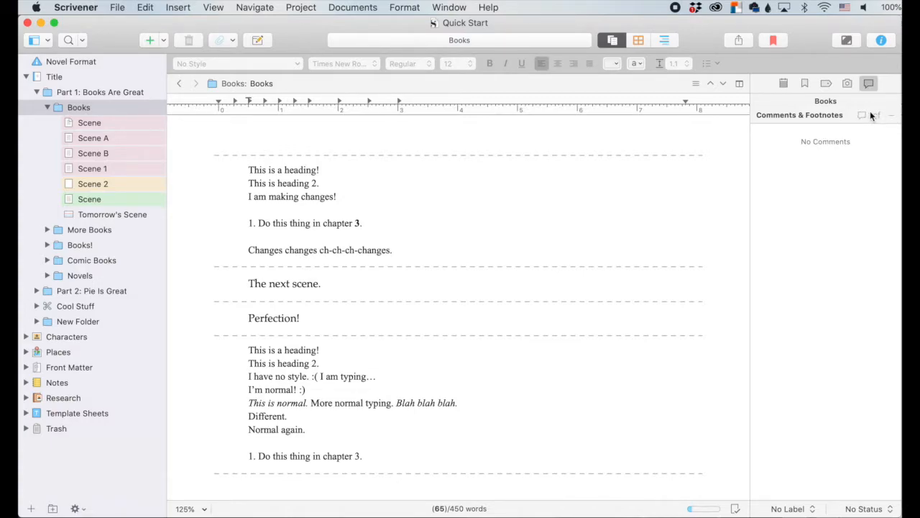
{"action": "mouse_move", "coordinate": [829, 149]}
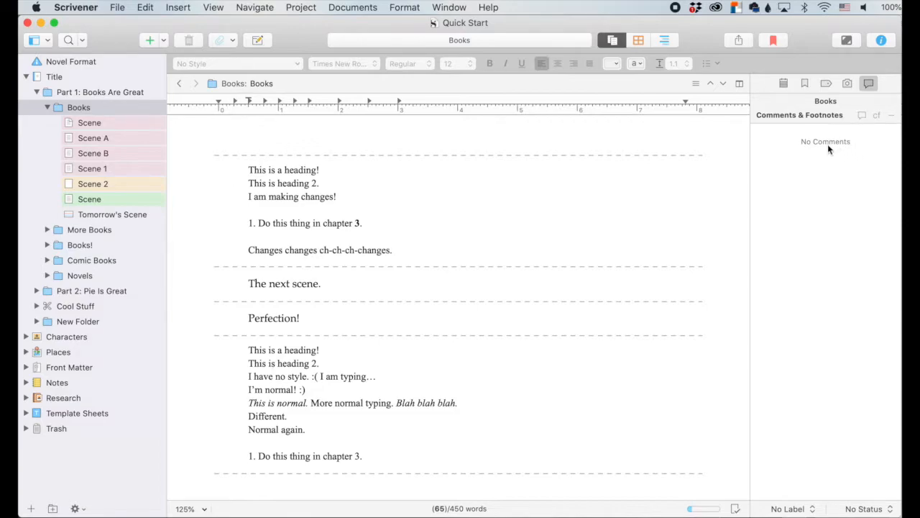
{"action": "mouse_move", "coordinate": [370, 248]}
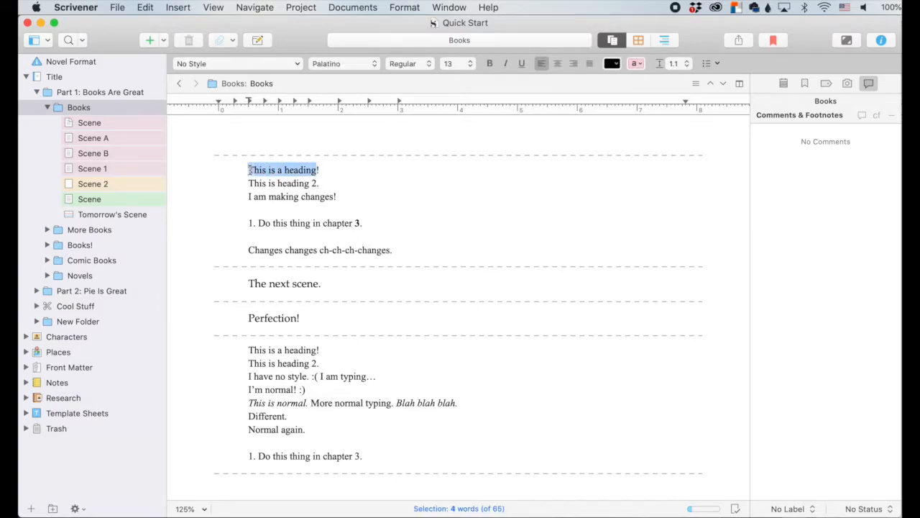
{"action": "left_click", "coordinate": [89, 123]}
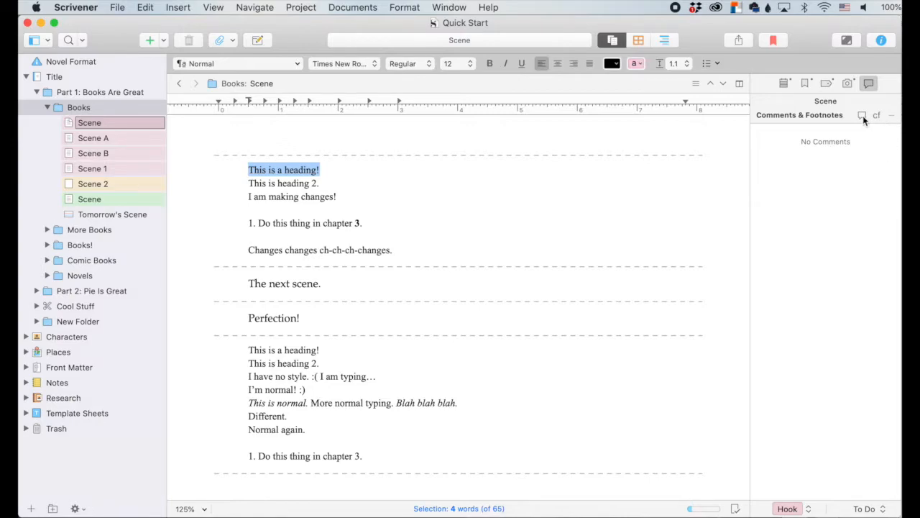
{"action": "left_click", "coordinate": [862, 115]}
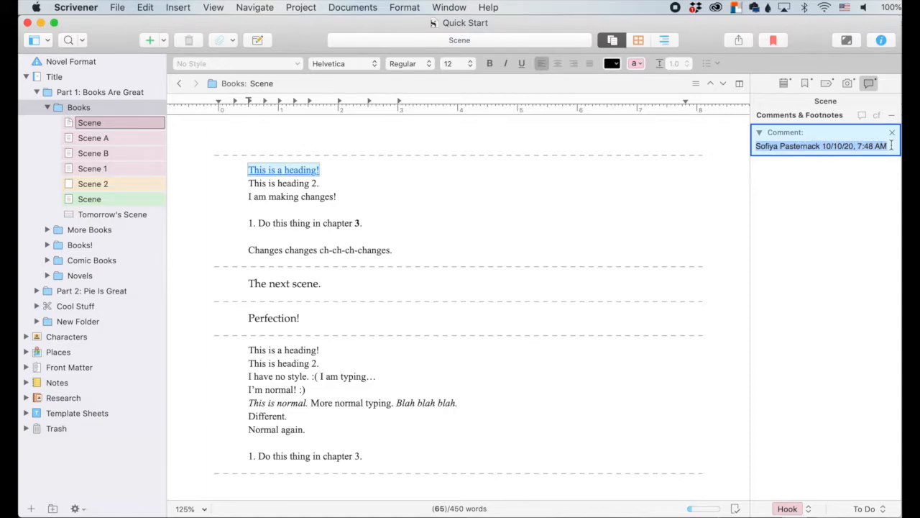
{"action": "left_click", "coordinate": [825, 157]}
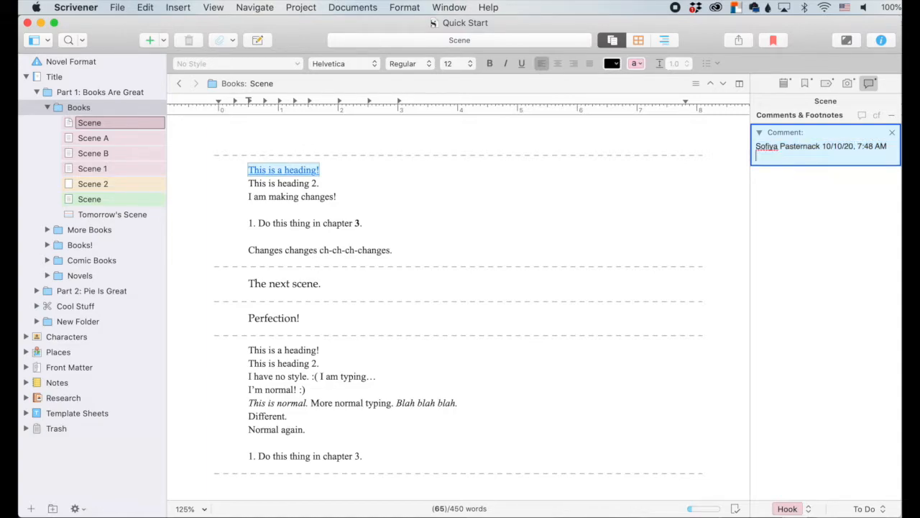
{"action": "type", "text": "This is a"}
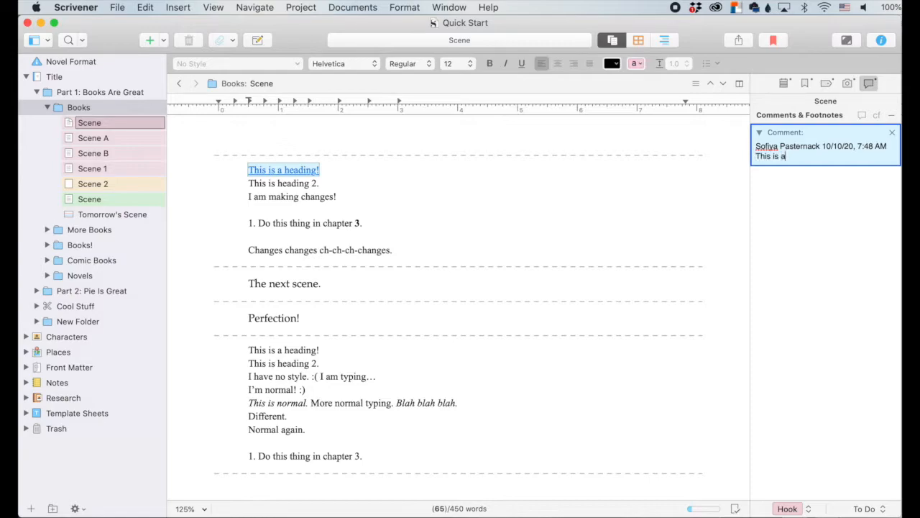
{"action": "type", "text": "great heading!"}
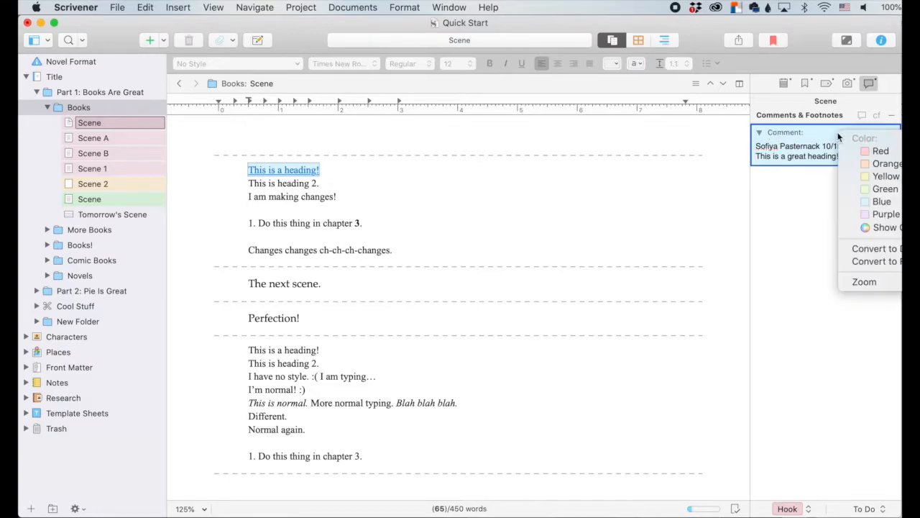
{"action": "mouse_move", "coordinate": [880, 150]}
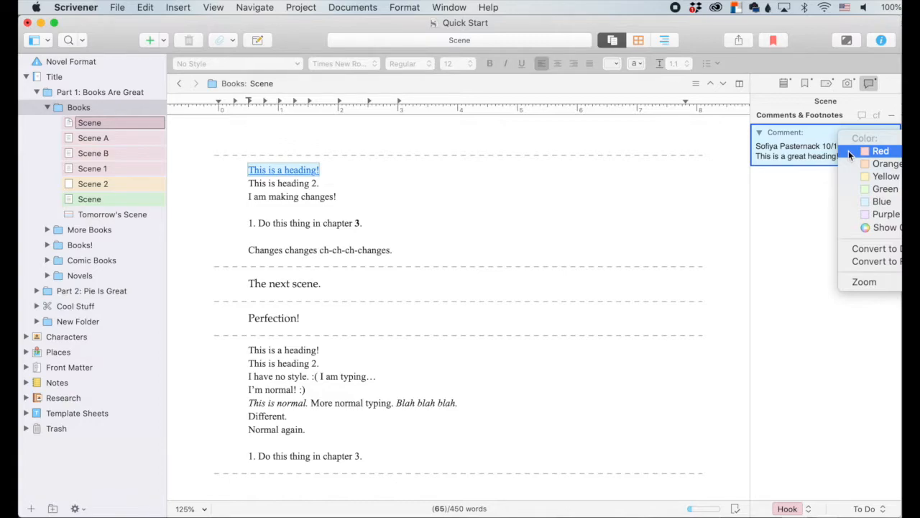
{"action": "mouse_move", "coordinate": [885, 188]}
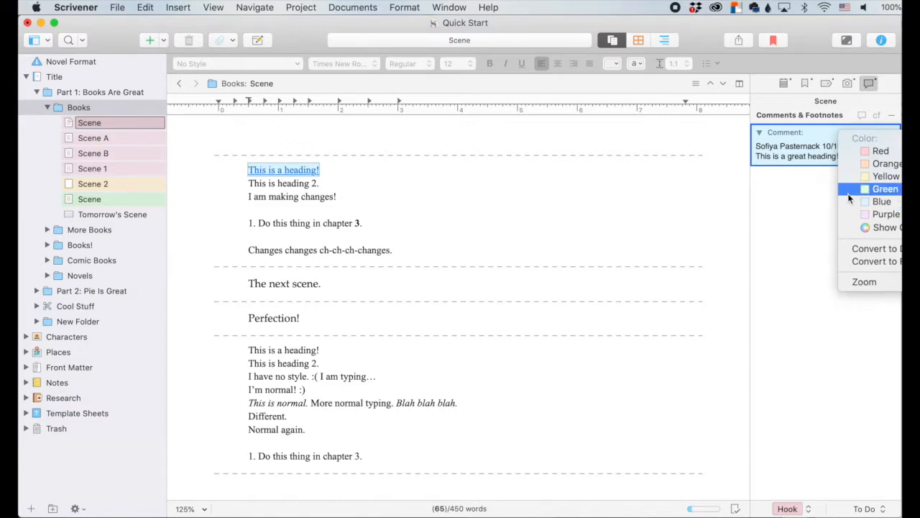
{"action": "mouse_move", "coordinate": [851, 195]}
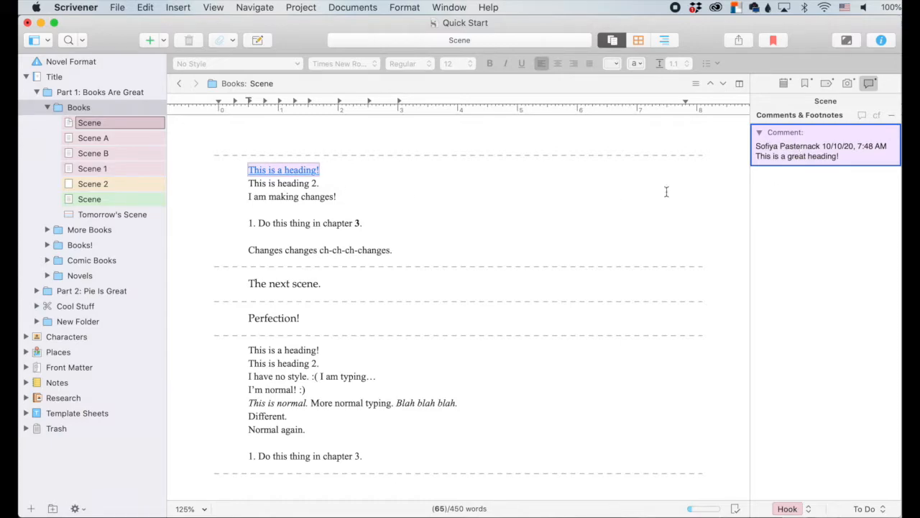
{"action": "mouse_move", "coordinate": [833, 199]}
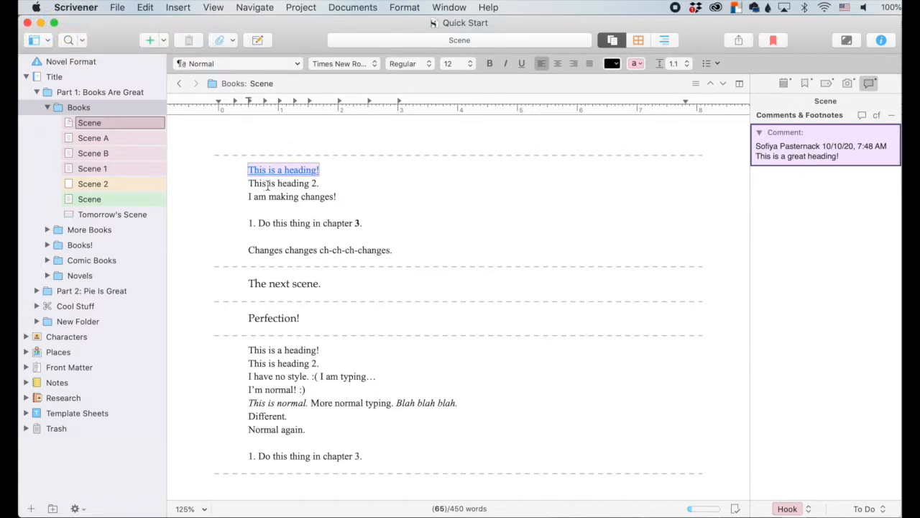
- Attach a blank comment to the word 'is' in 'This is heading 2.'
{"action": "left_click", "coordinate": [177, 7]}
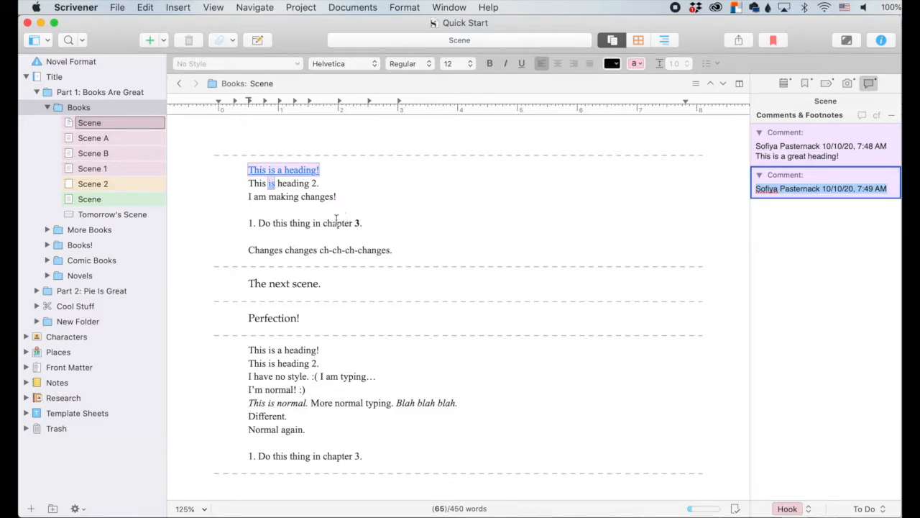
{"action": "mouse_move", "coordinate": [221, 208]}
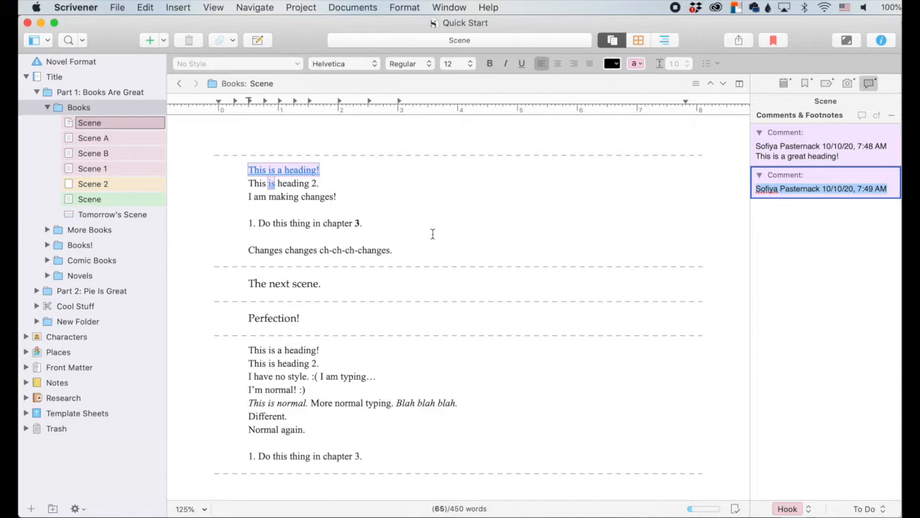
- Add the inline annotation 'the good changes wheee' after 'I am making changes'
{"action": "left_click", "coordinate": [333, 197]}
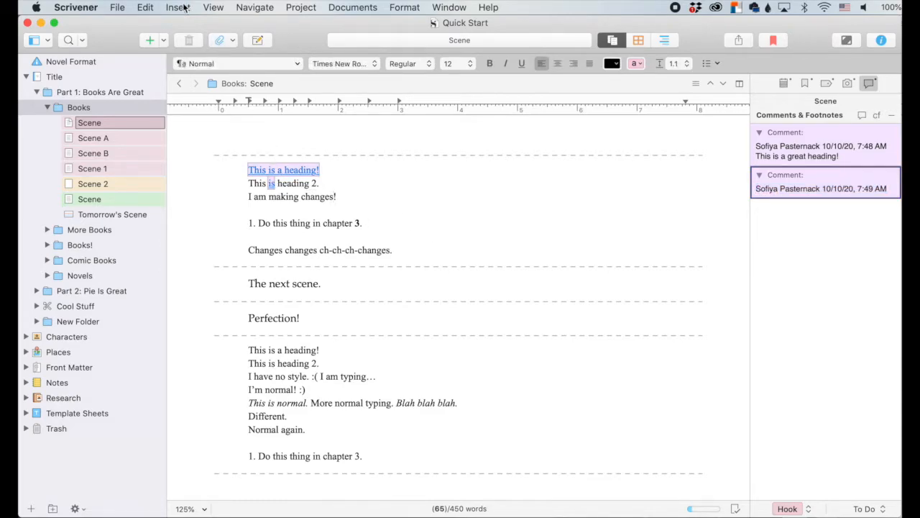
{"action": "left_click", "coordinate": [178, 8]}
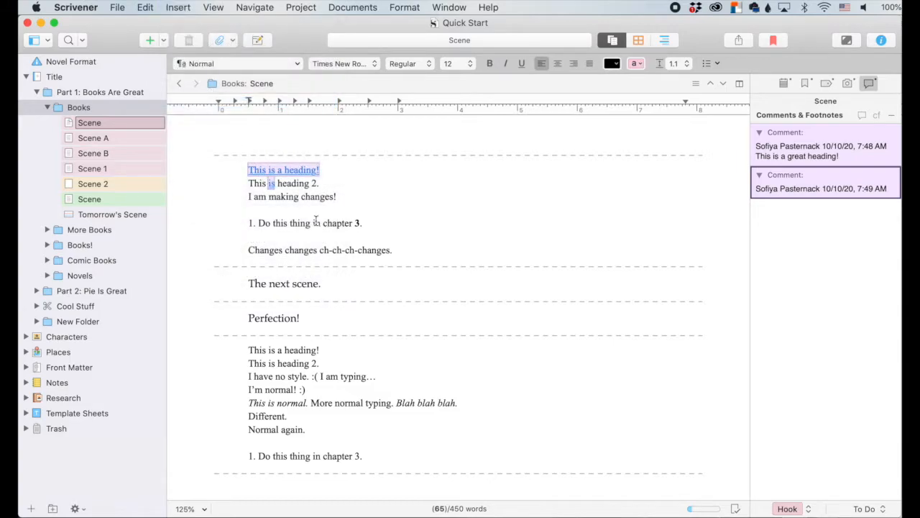
{"action": "type", "text": "the good changes w"}
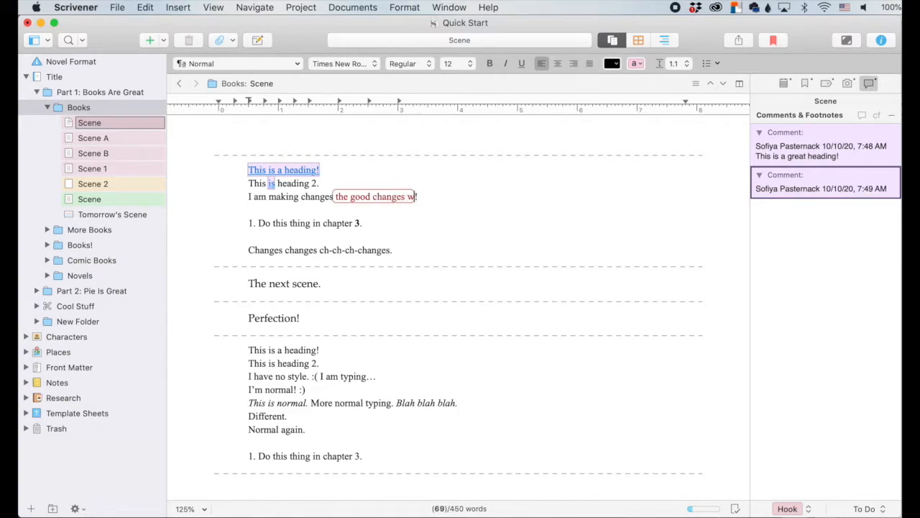
{"action": "type", "text": "heee"}
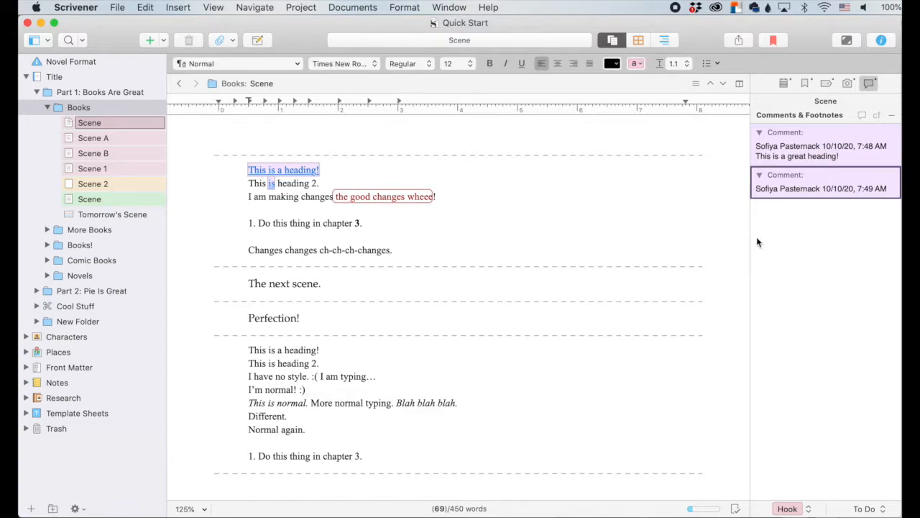
{"action": "mouse_move", "coordinate": [506, 209]}
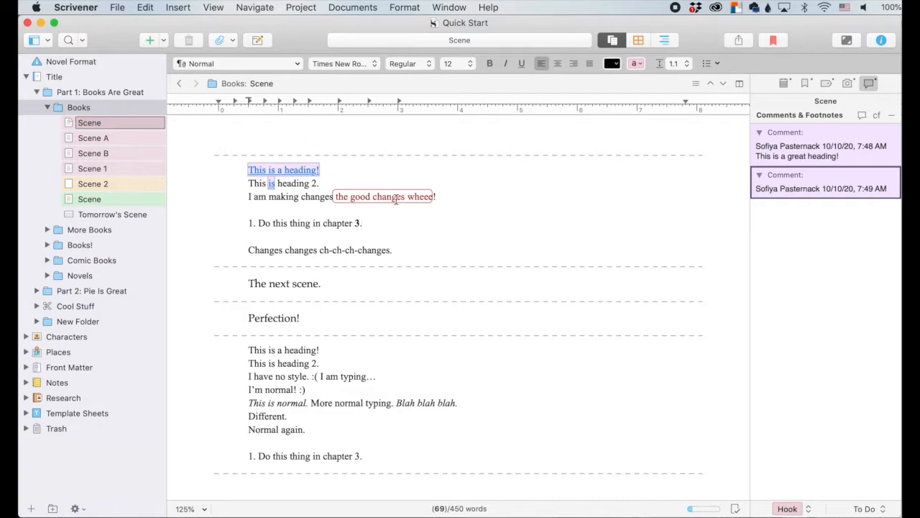
{"action": "left_click", "coordinate": [361, 223]}
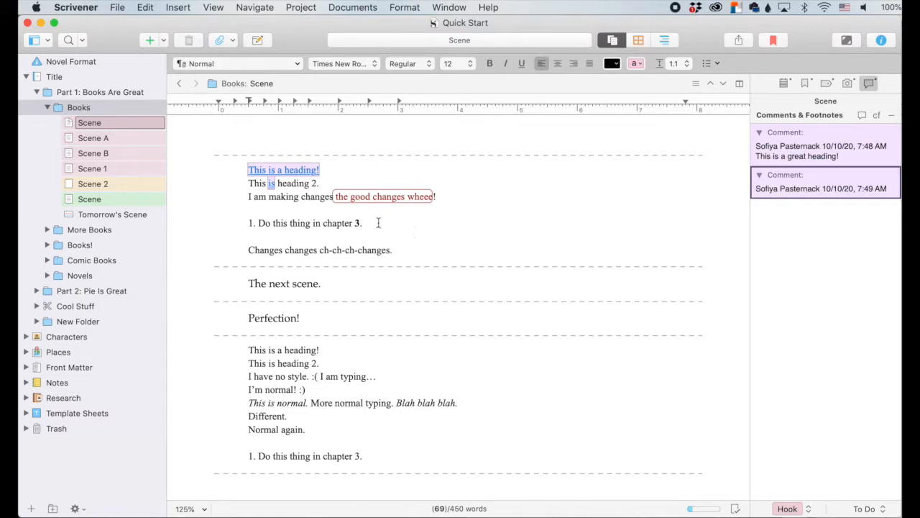
{"action": "left_click", "coordinate": [178, 7]}
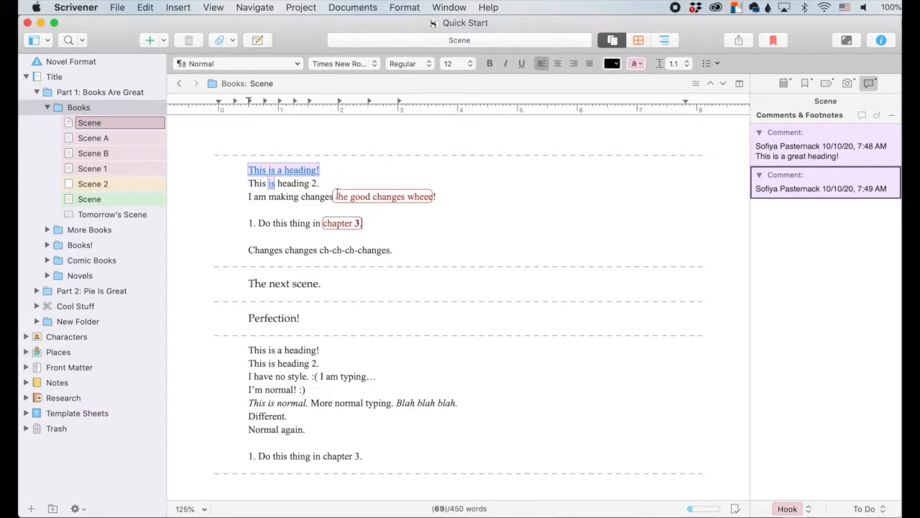
{"action": "mouse_move", "coordinate": [477, 209]}
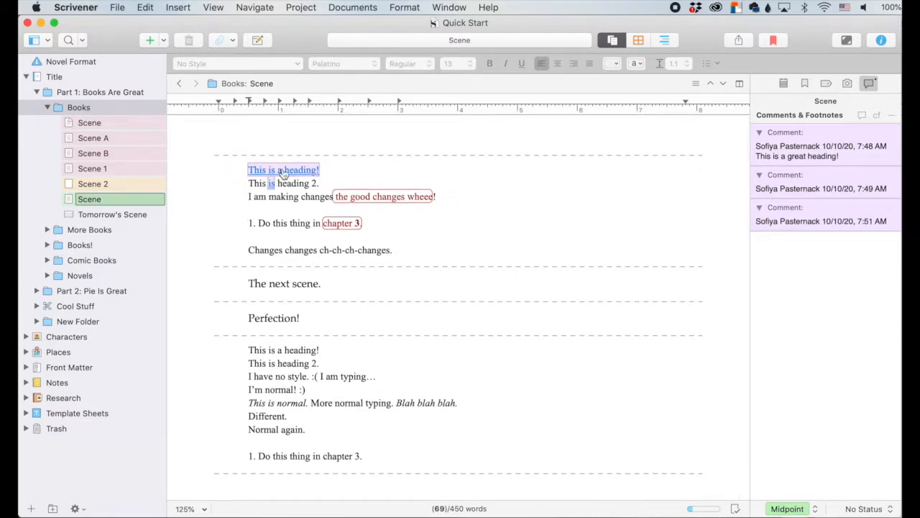
{"action": "mouse_move", "coordinate": [824, 217]}
{"action": "type", "text": "I am stopping"}
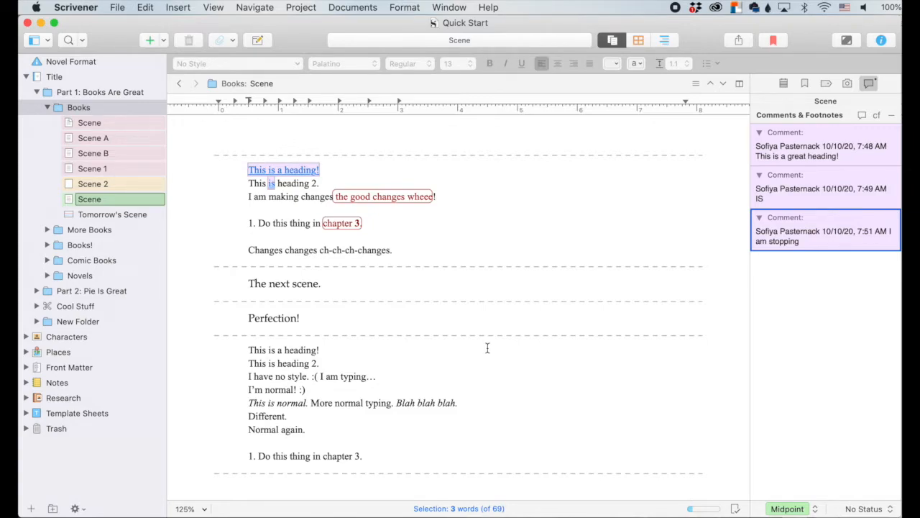
{"action": "mouse_move", "coordinate": [827, 266]}
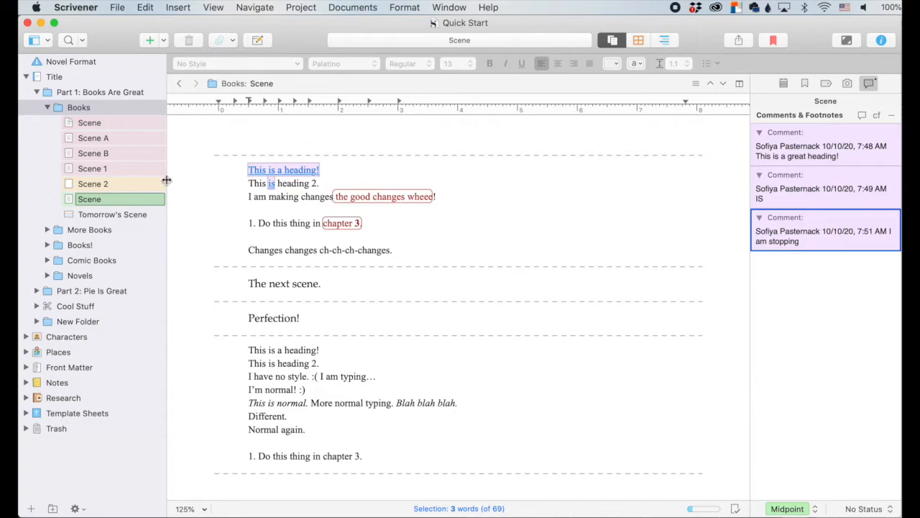
{"action": "left_click", "coordinate": [100, 92]}
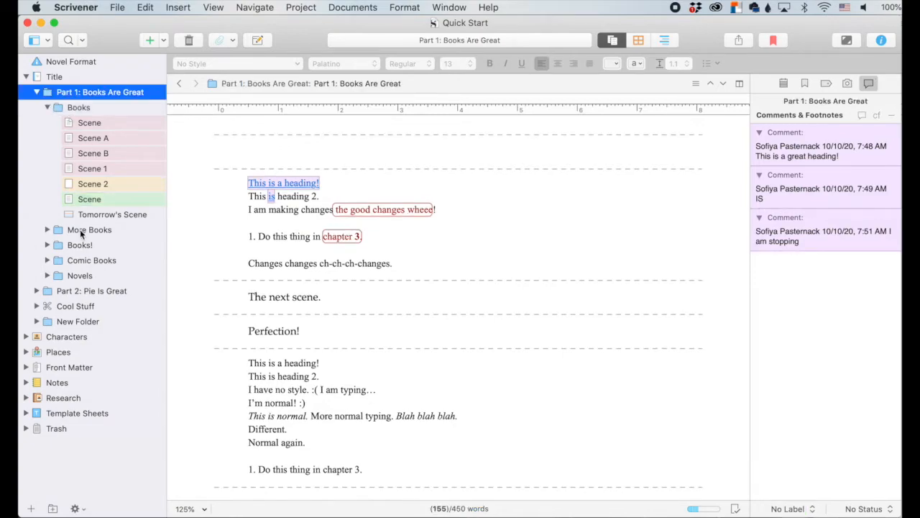
{"action": "left_click", "coordinate": [89, 229]}
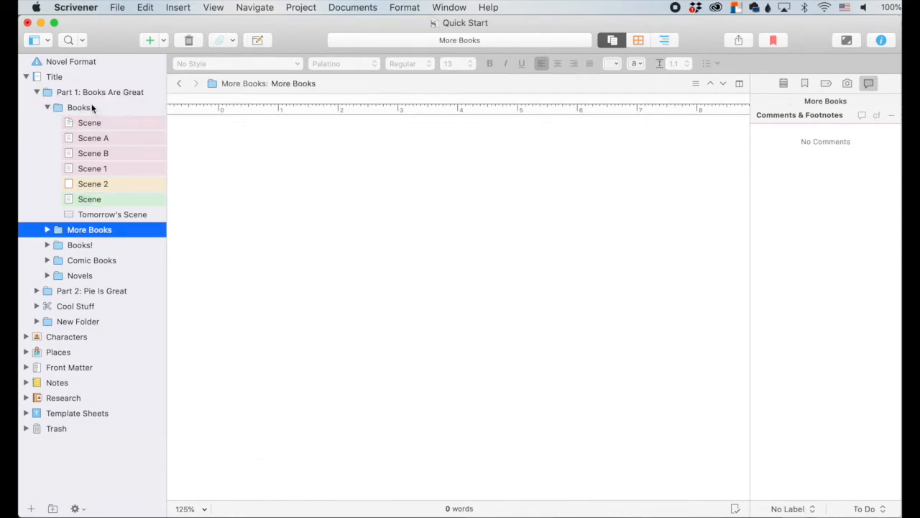
{"action": "left_click", "coordinate": [79, 107]}
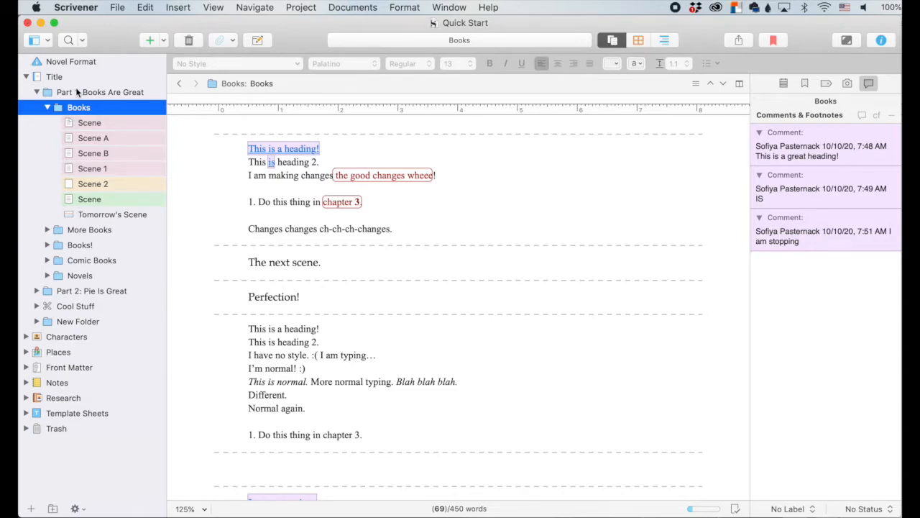
{"action": "left_click", "coordinate": [100, 92]}
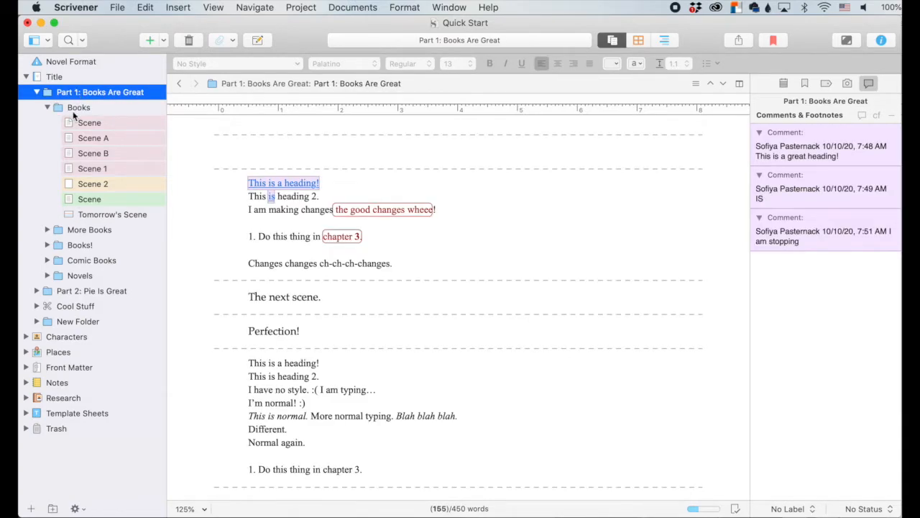
{"action": "left_click", "coordinate": [78, 107]}
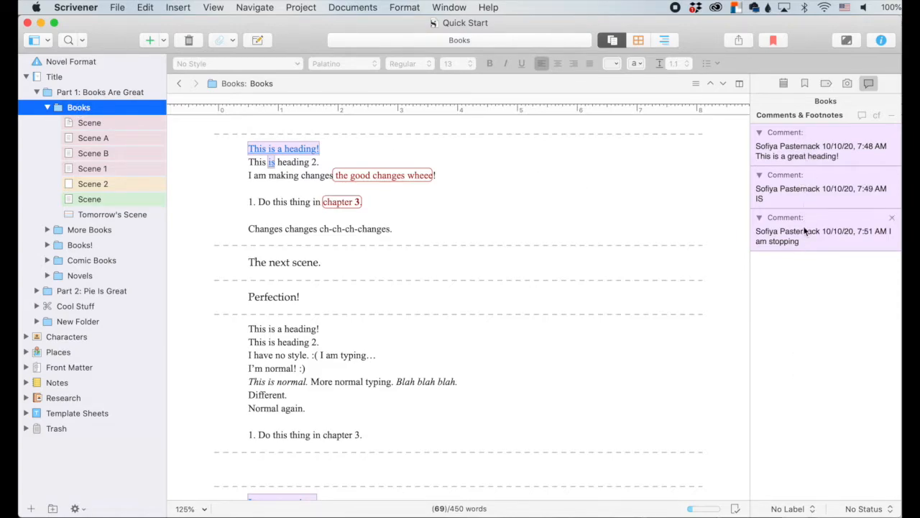
{"action": "left_click", "coordinate": [89, 199]}
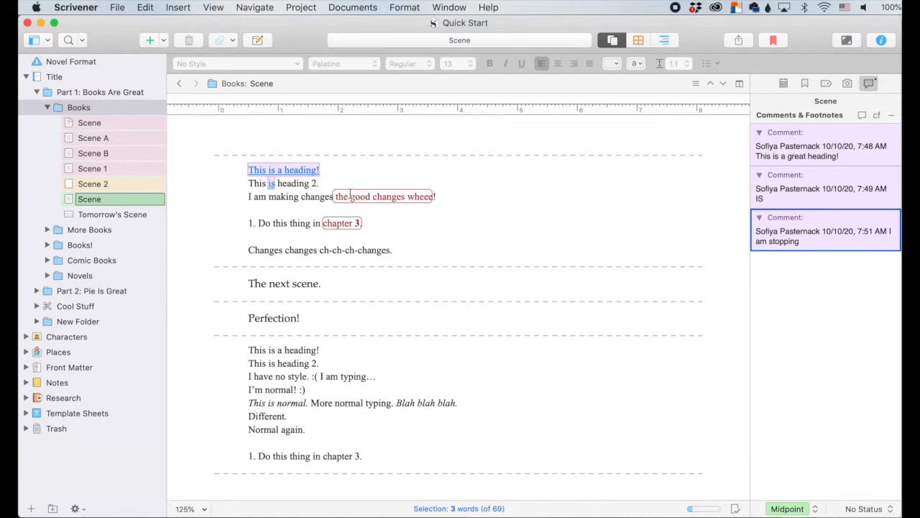
{"action": "double_click", "coordinate": [291, 282]}
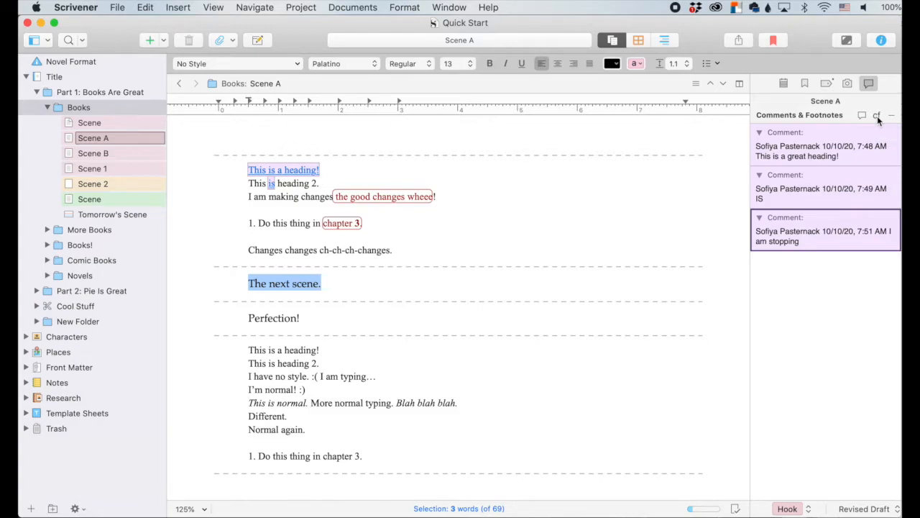
- Footnote 'The next scene.' with 'The next scene is very cool and happens in the dark.'
{"action": "left_click", "coordinate": [876, 115]}
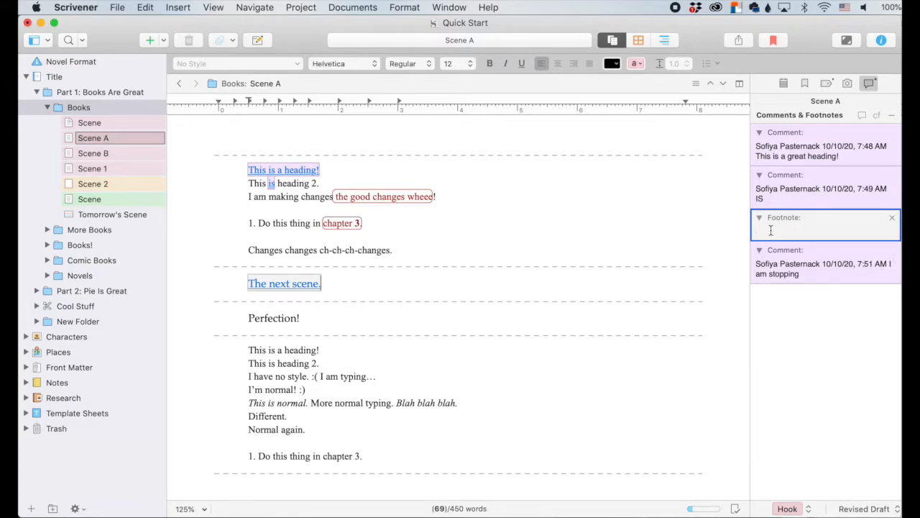
{"action": "type", "text": "The"}
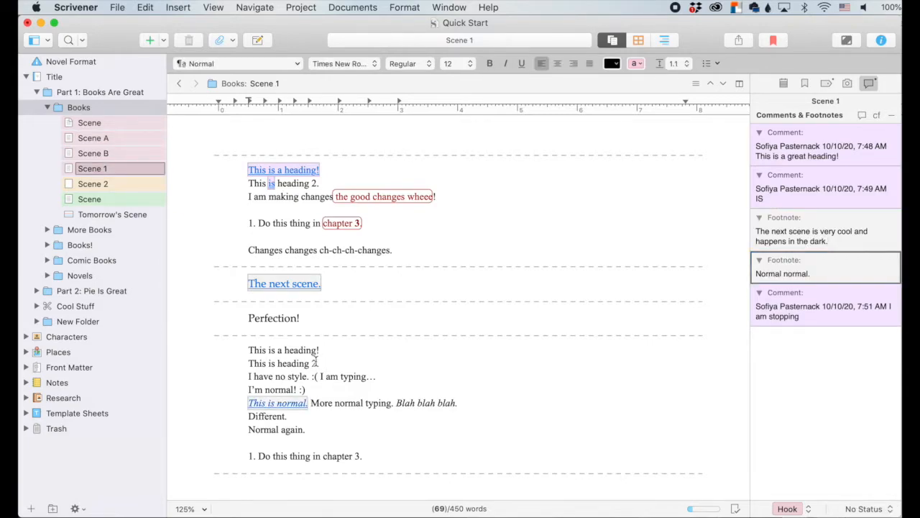
- Insert the inline footnote 'this is an inline footnote' after 'This is heading 2'
{"action": "left_click", "coordinate": [178, 7]}
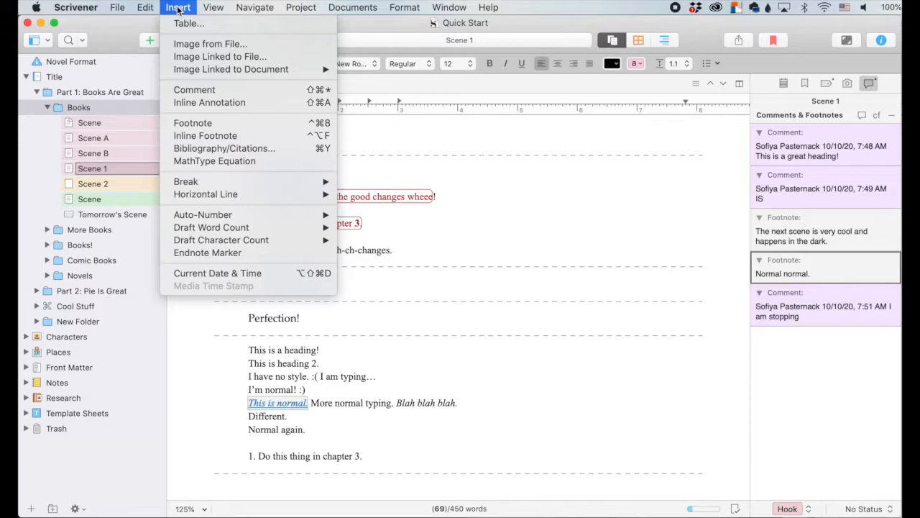
{"action": "mouse_move", "coordinate": [205, 135]}
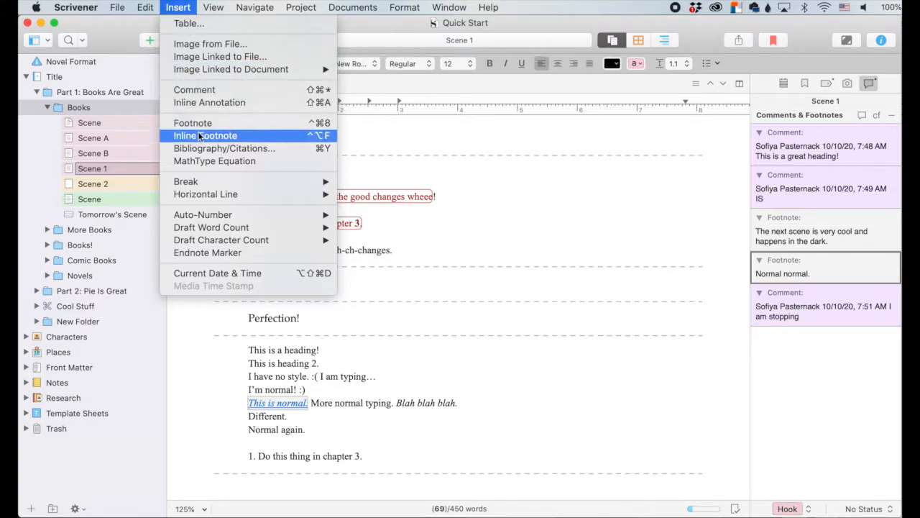
{"action": "left_click", "coordinate": [205, 135]}
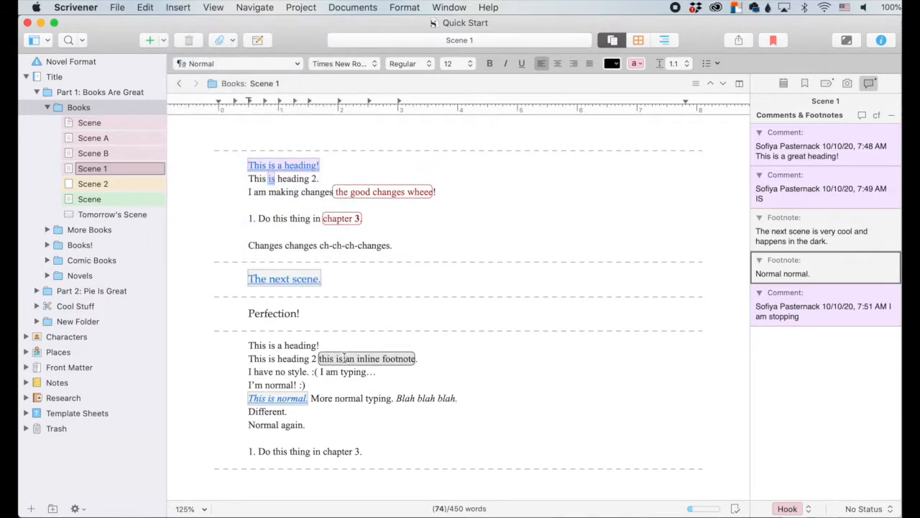
{"action": "left_click", "coordinate": [178, 8]}
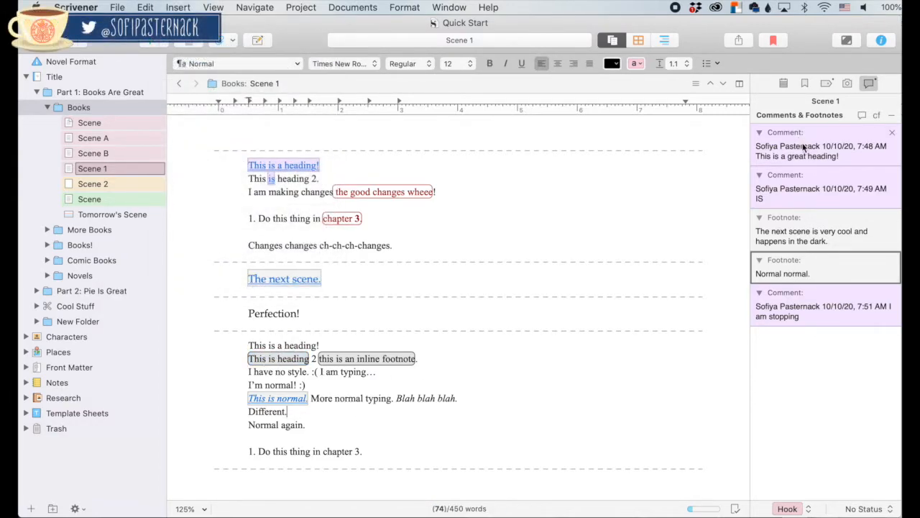
{"action": "mouse_move", "coordinate": [821, 132]}
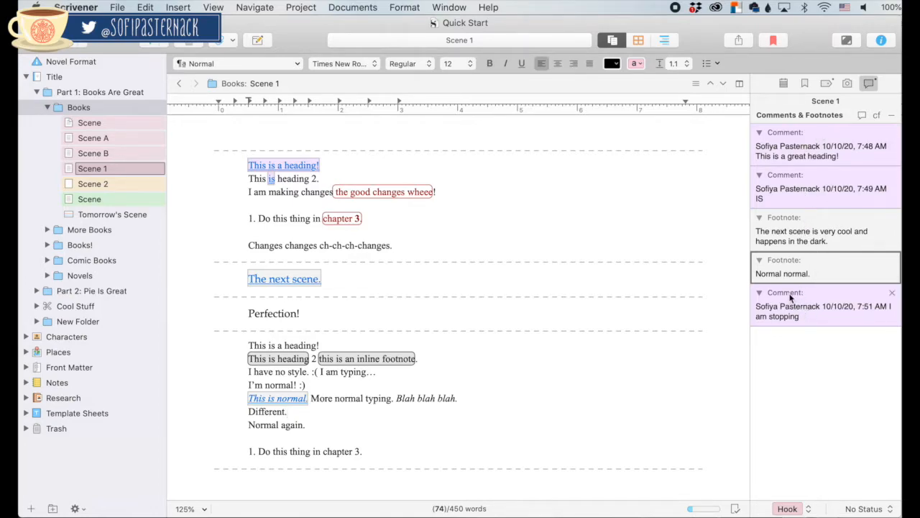
- Label the 'IS' comment orange and the 'I am stopping' comment green
{"action": "left_click", "coordinate": [825, 267]}
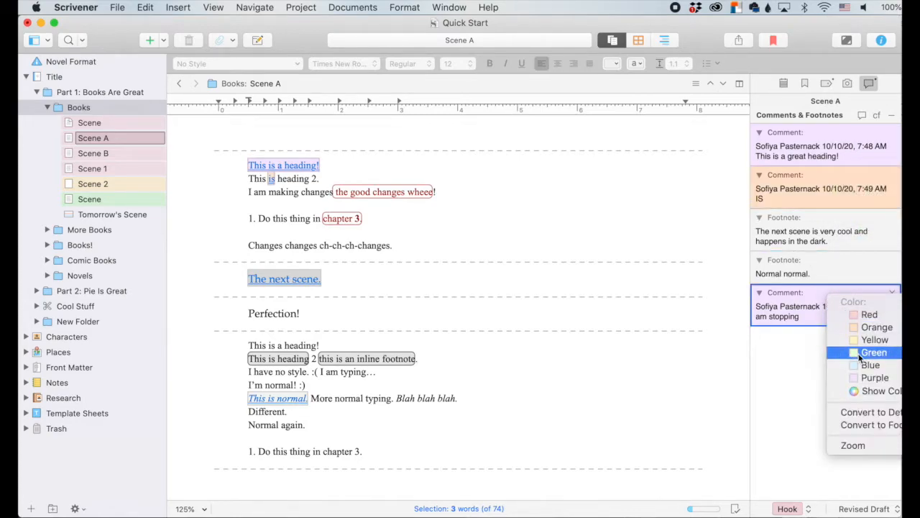
{"action": "left_click", "coordinate": [874, 352]}
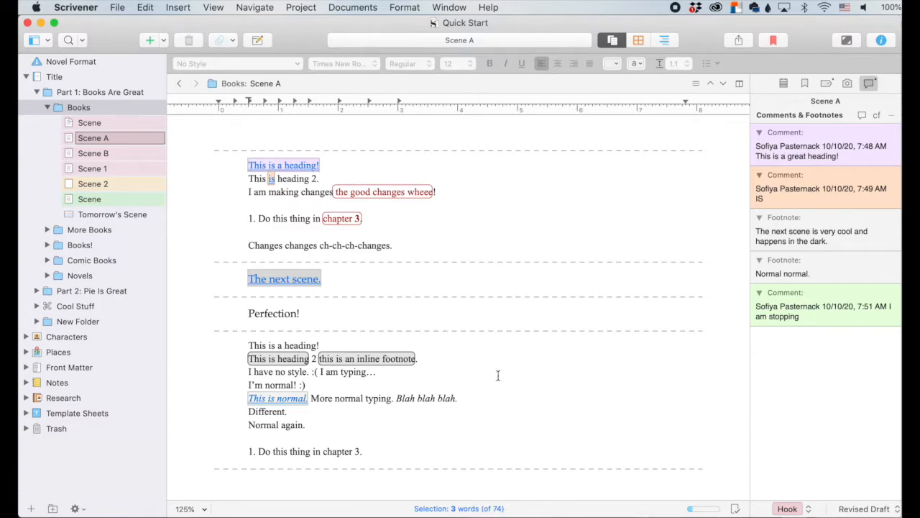
{"action": "mouse_move", "coordinate": [737, 430]}
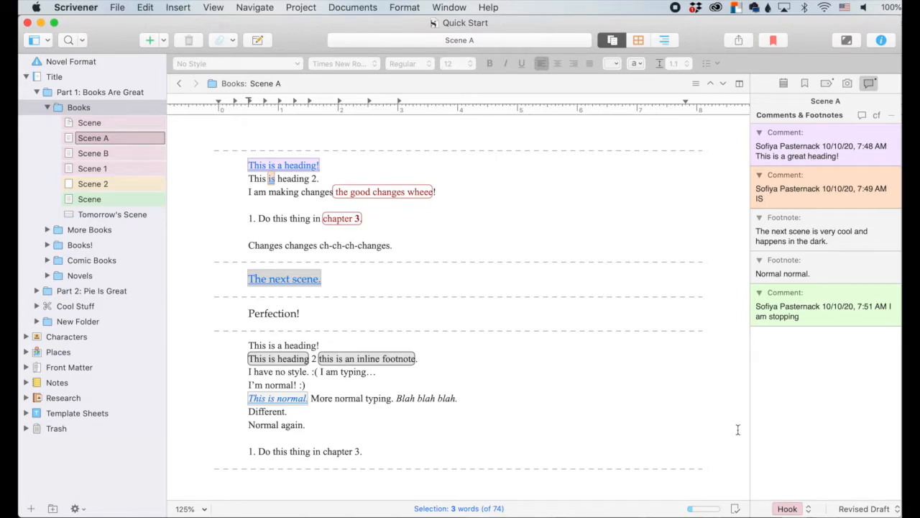
{"action": "mouse_move", "coordinate": [406, 386]}
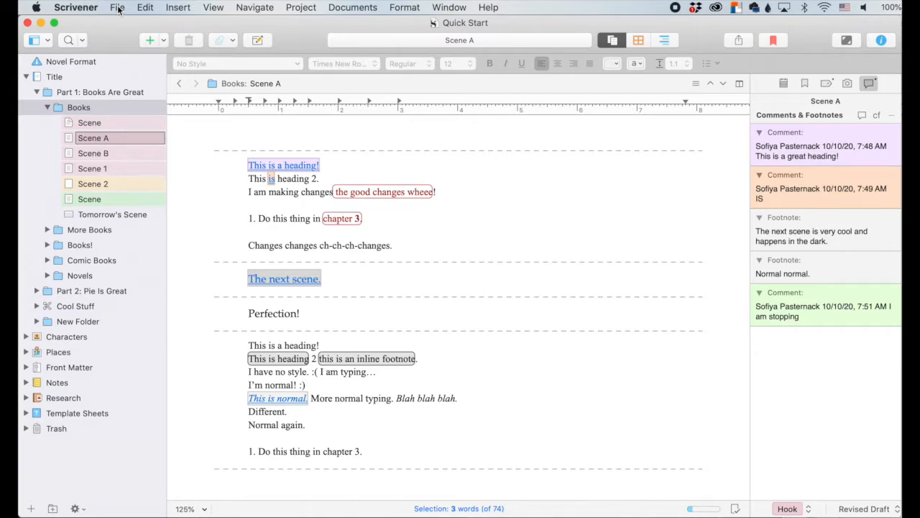
{"action": "mouse_move", "coordinate": [789, 243]}
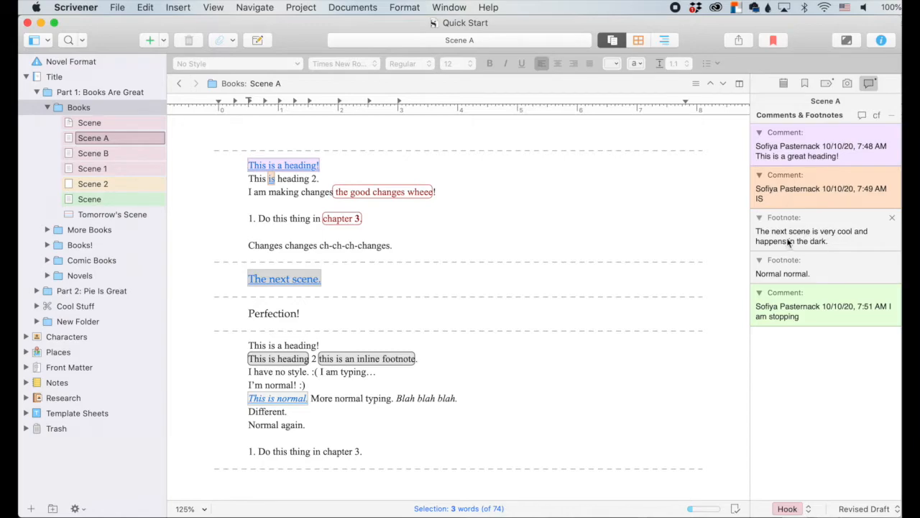
{"action": "mouse_move", "coordinate": [783, 237]}
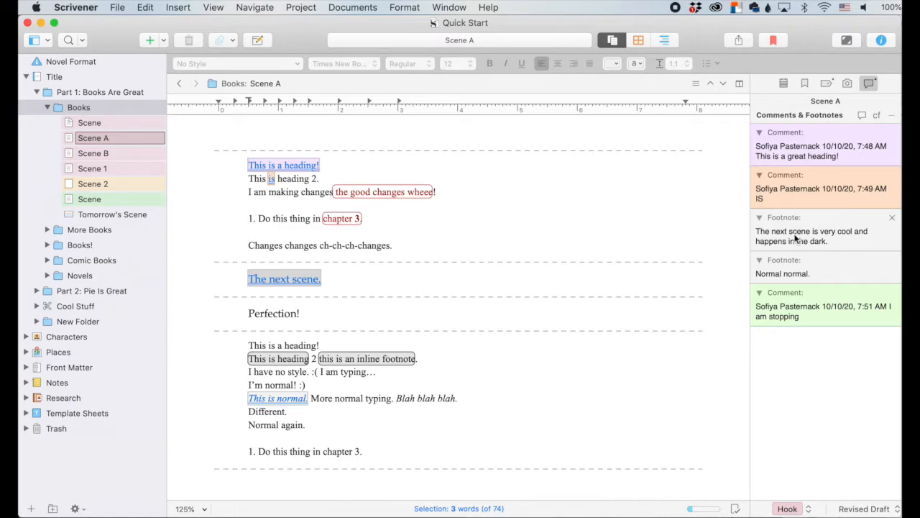
{"action": "mouse_move", "coordinate": [842, 241]}
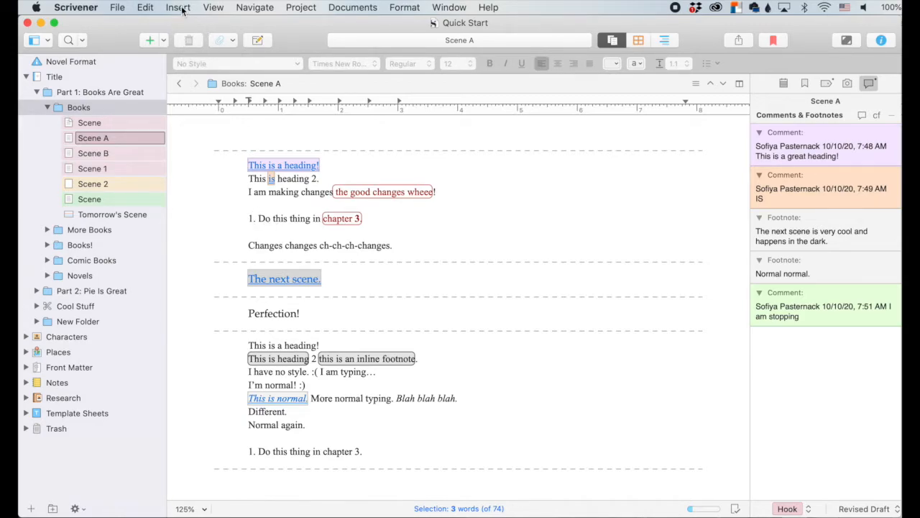
- Set the manuscript's Compile output format to Microsoft Word (.docx)
{"action": "left_click", "coordinate": [117, 7]}
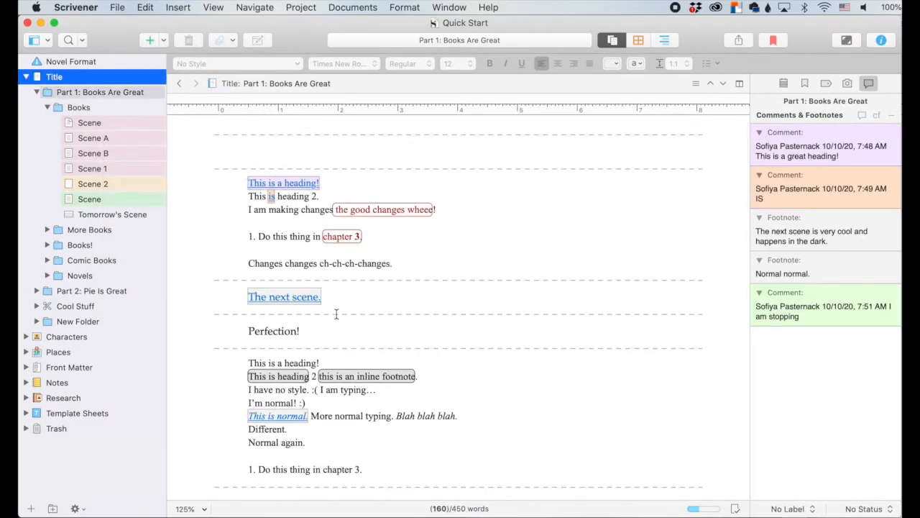
{"action": "left_click", "coordinate": [116, 7]}
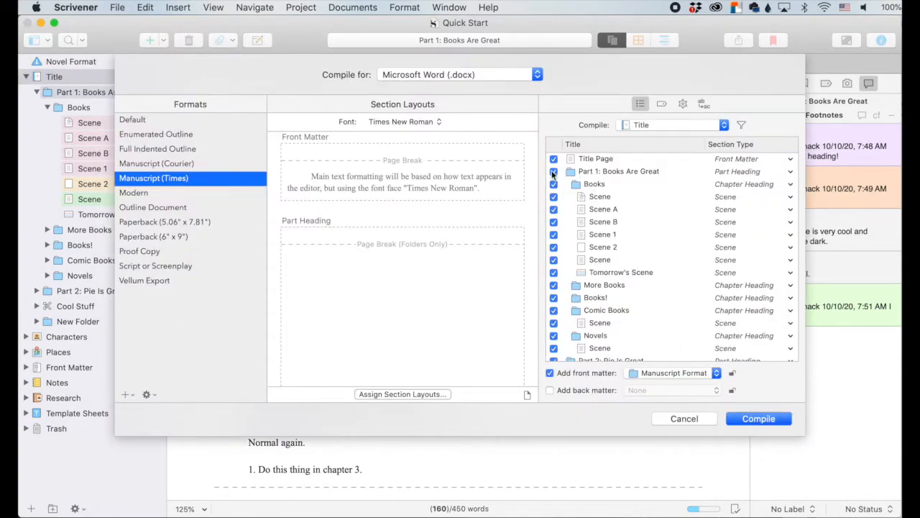
{"action": "scroll", "scroll_direction": "down", "scroll_amount": 3}
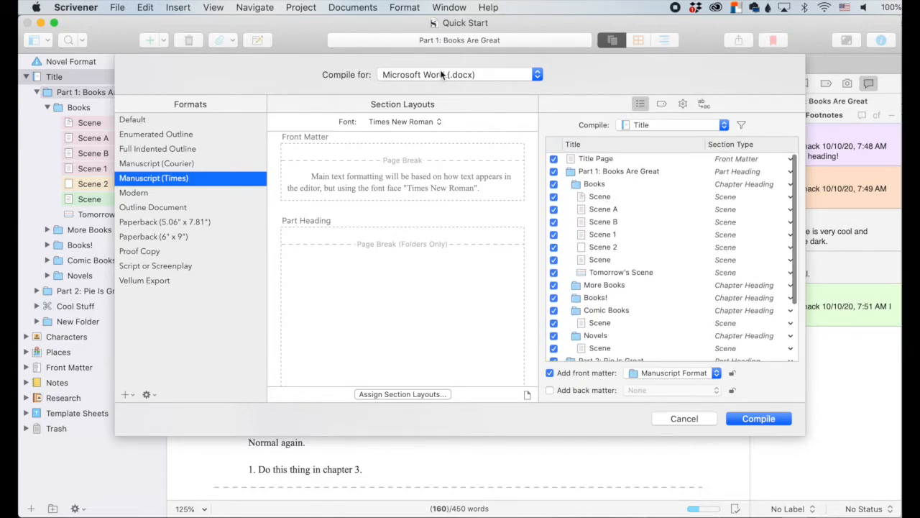
{"action": "mouse_move", "coordinate": [473, 81]}
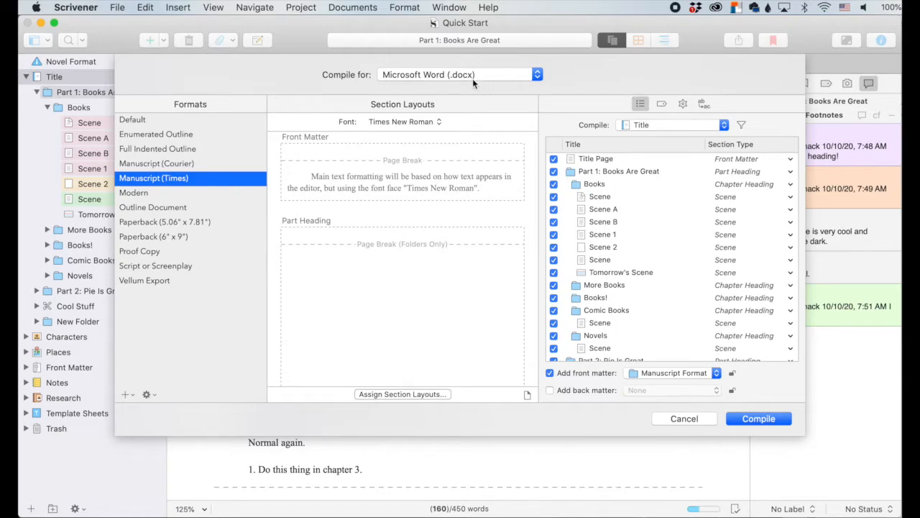
{"action": "left_click", "coordinate": [459, 75]}
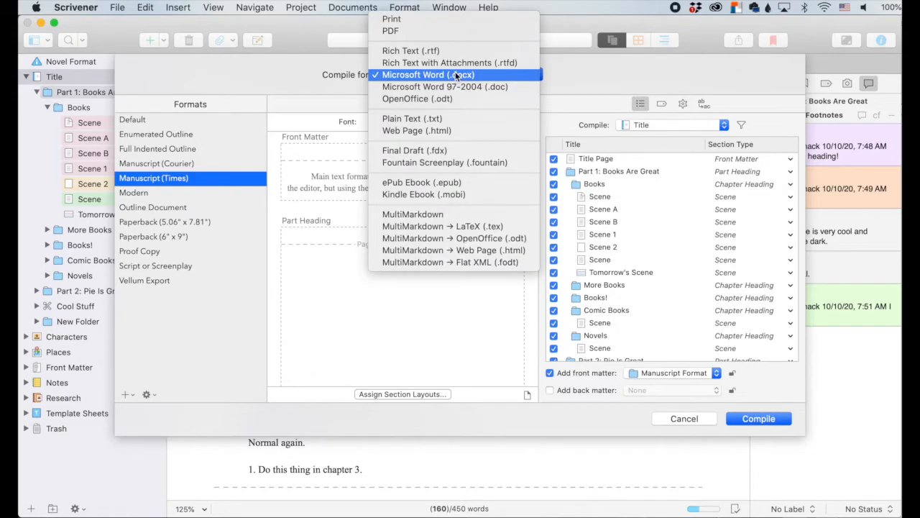
{"action": "left_click", "coordinate": [428, 75]}
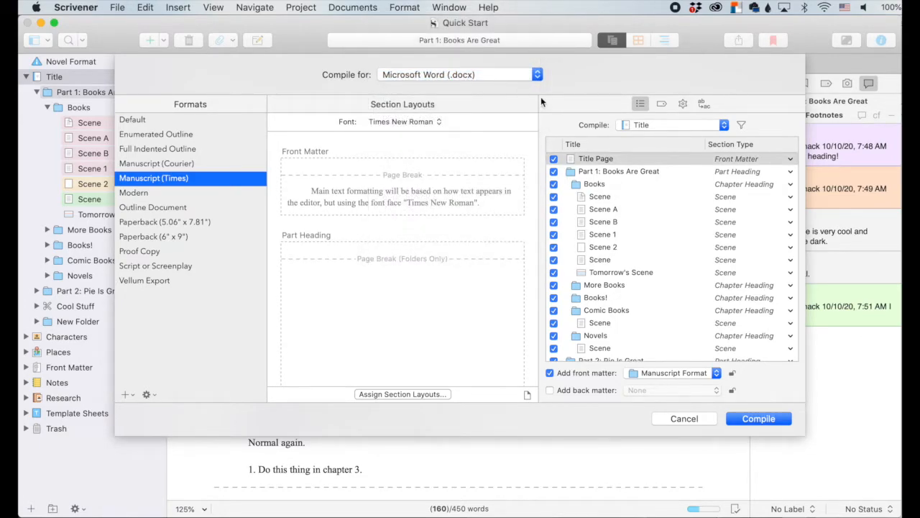
{"action": "mouse_move", "coordinate": [676, 109]}
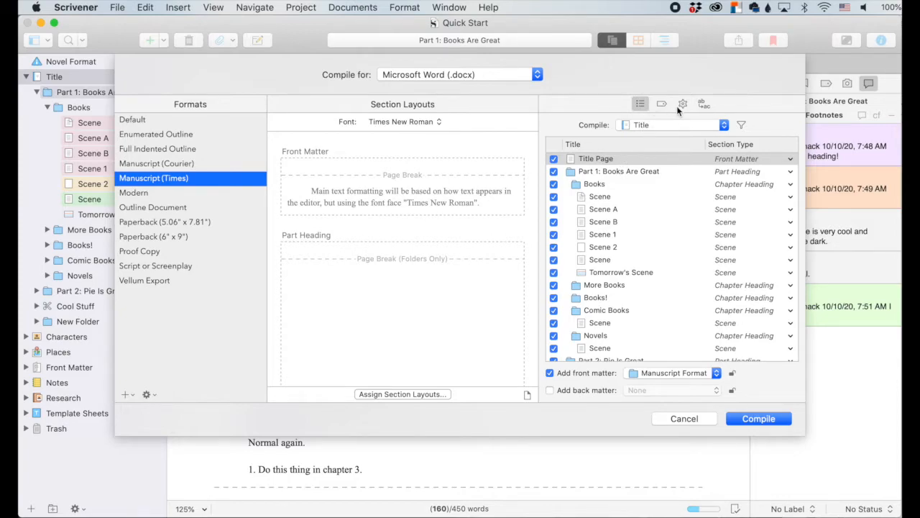
- Show the Compile options for footnotes, comments and annotations handling
{"action": "left_click", "coordinate": [681, 103]}
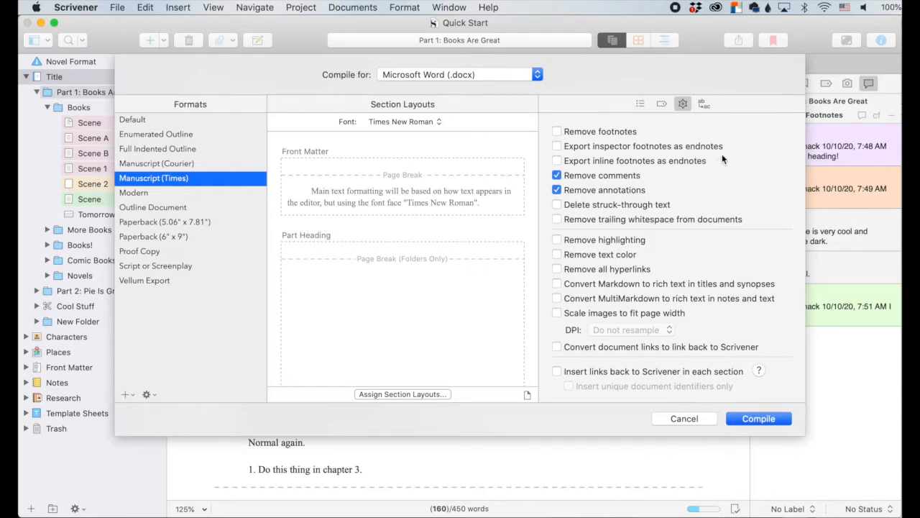
{"action": "mouse_move", "coordinate": [725, 153]}
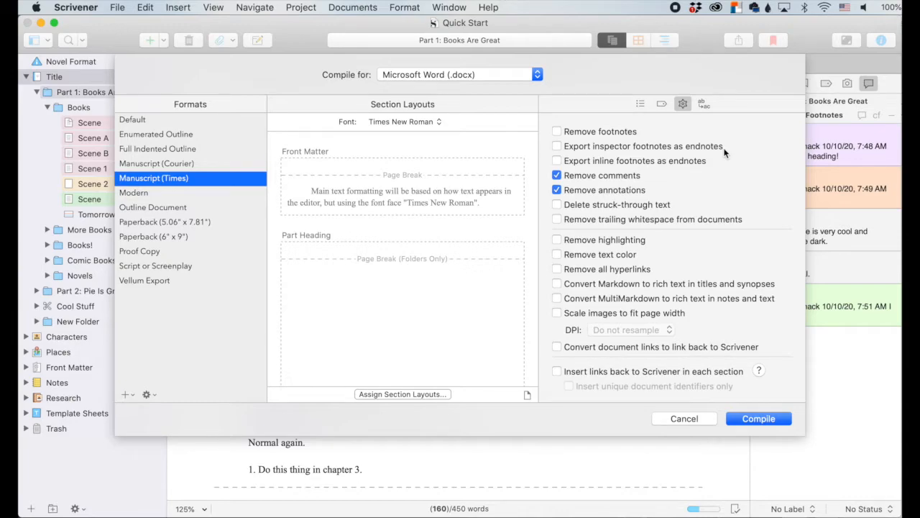
- Cancel Compile and add a text document named 'Glossary' inside New Folder
{"action": "left_click", "coordinate": [683, 417]}
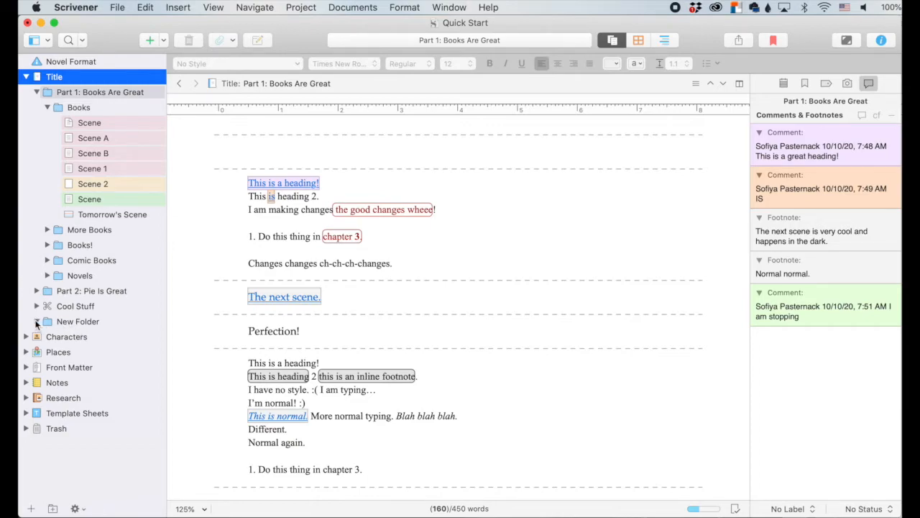
{"action": "right_click", "coordinate": [77, 322]}
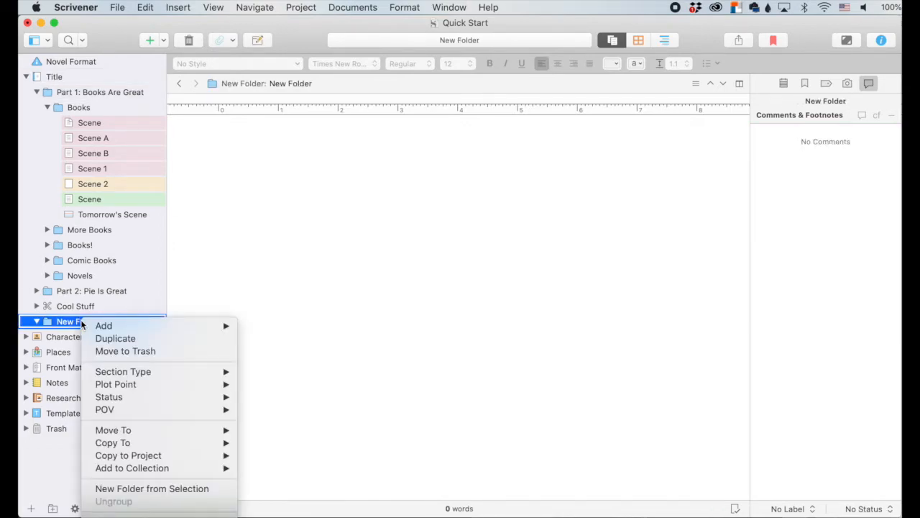
{"action": "mouse_move", "coordinate": [104, 325]}
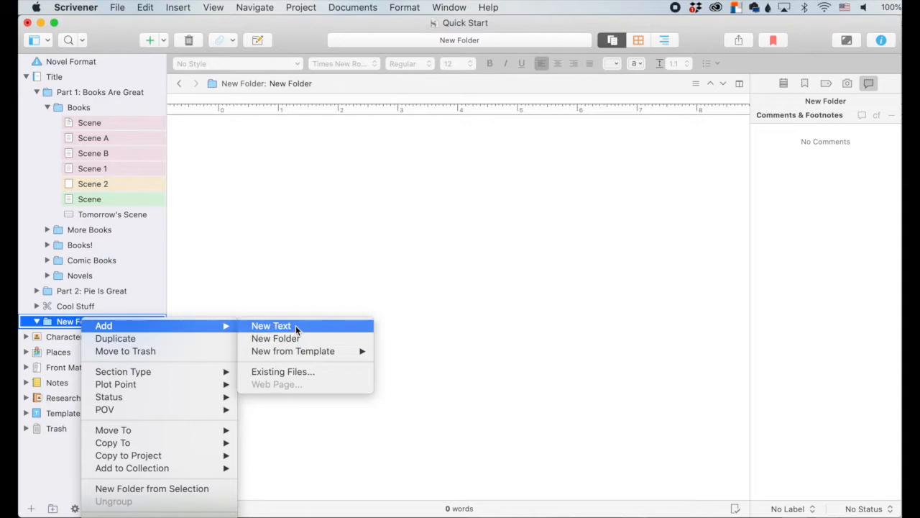
{"action": "left_click", "coordinate": [271, 325]}
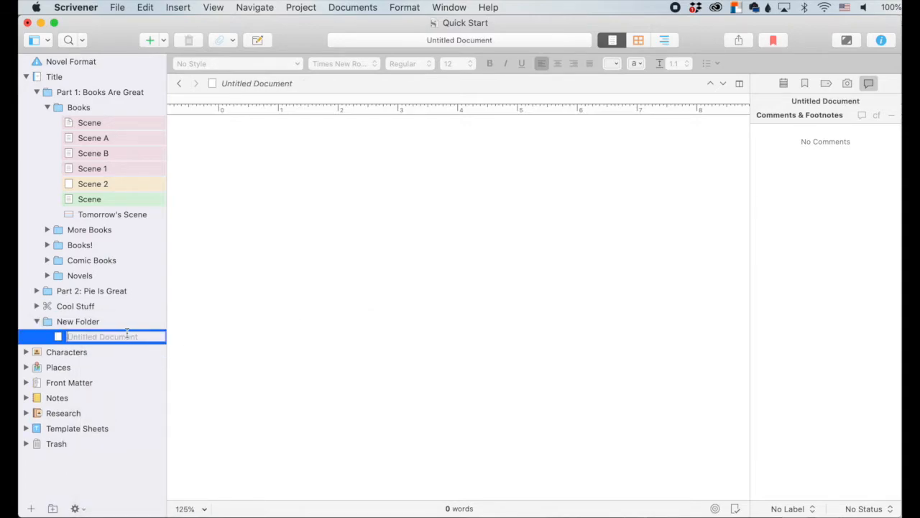
{"action": "type", "text": "Glossary"}
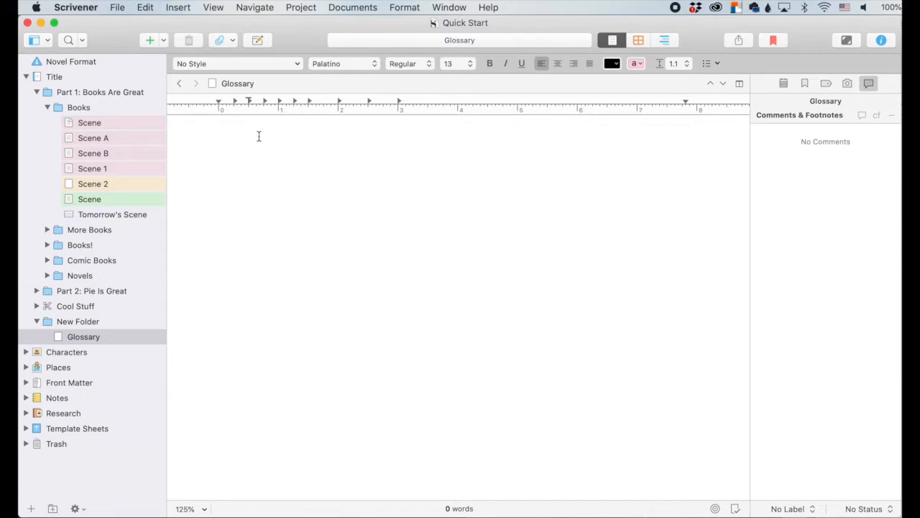
- Insert the endnotes placeholder marker into the Glossary document
{"action": "left_click", "coordinate": [177, 7]}
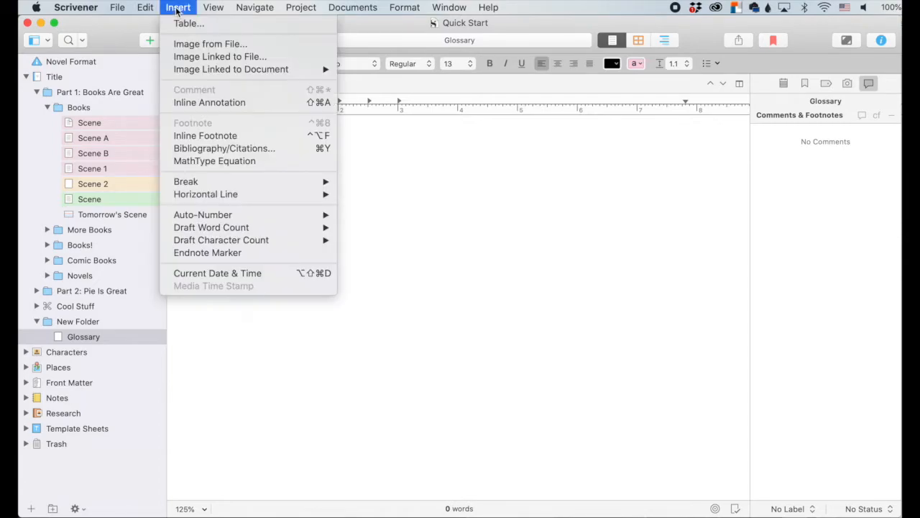
{"action": "mouse_move", "coordinate": [188, 23]}
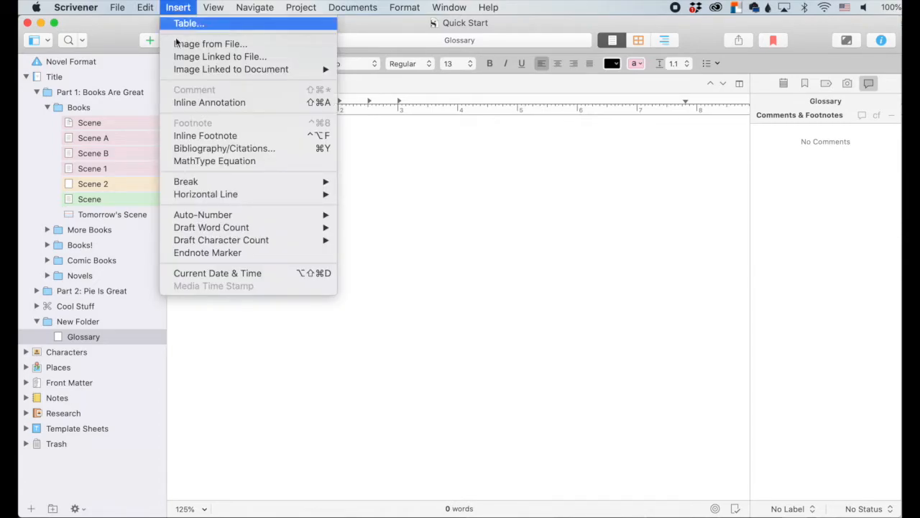
{"action": "left_click", "coordinate": [207, 253]}
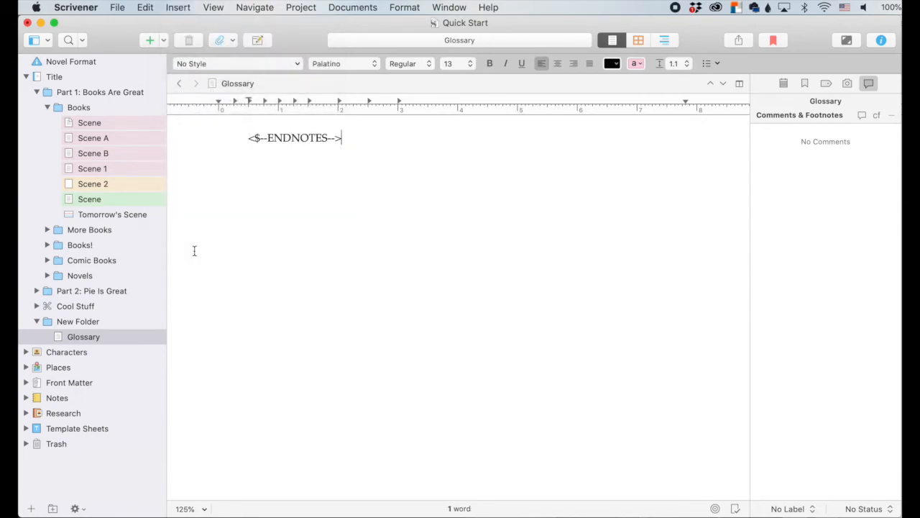
{"action": "mouse_move", "coordinate": [264, 152]}
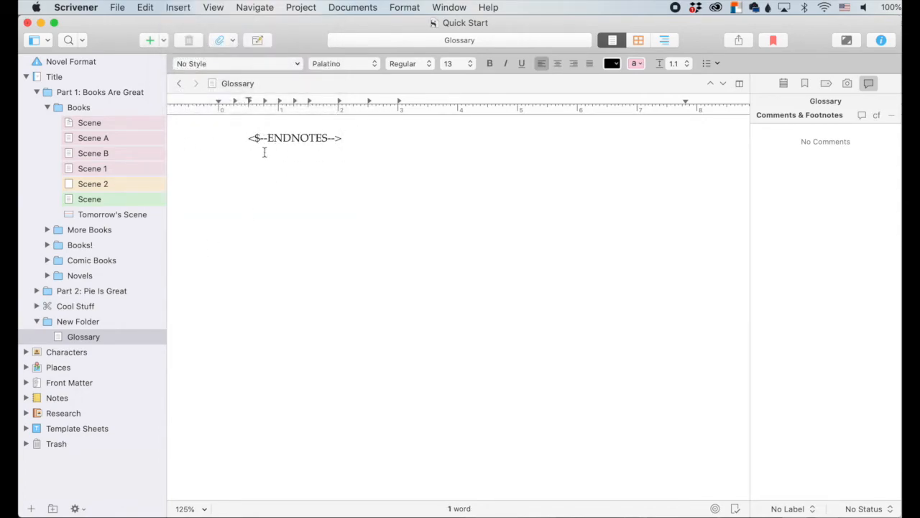
{"action": "left_click", "coordinate": [116, 8]}
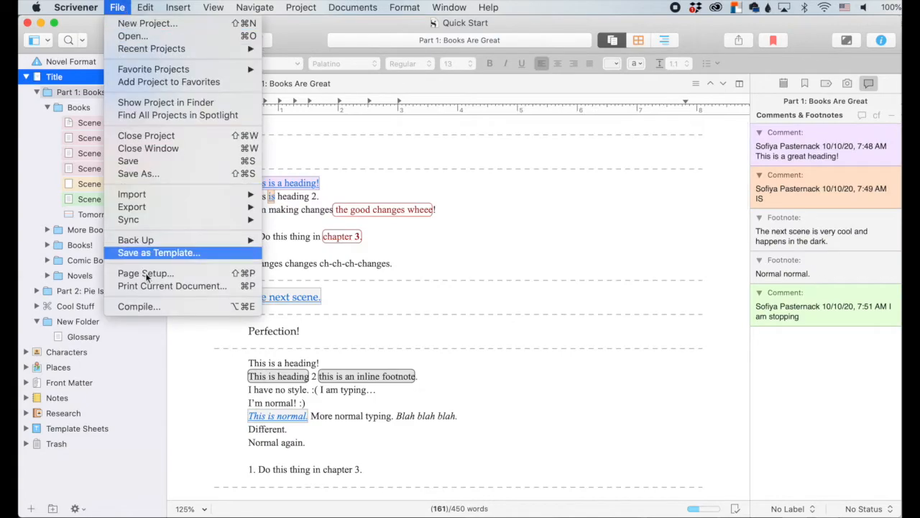
- Compile to Word, exporting inspector footnotes as endnotes and keeping comments
{"action": "left_click", "coordinate": [138, 306]}
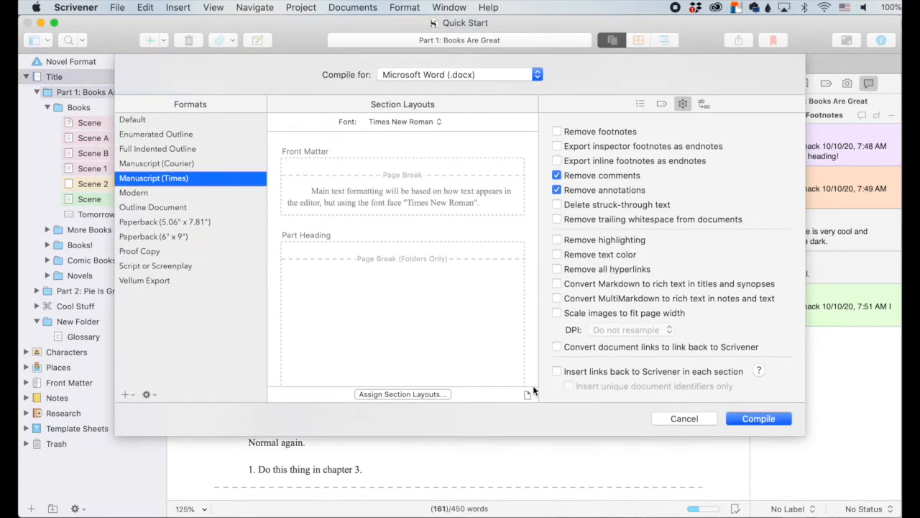
{"action": "mouse_move", "coordinate": [683, 110]}
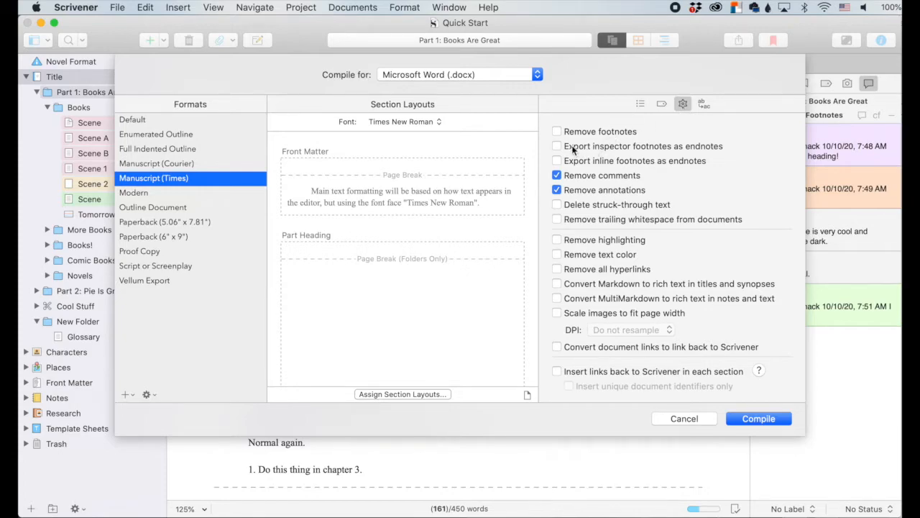
{"action": "left_click", "coordinate": [557, 146]}
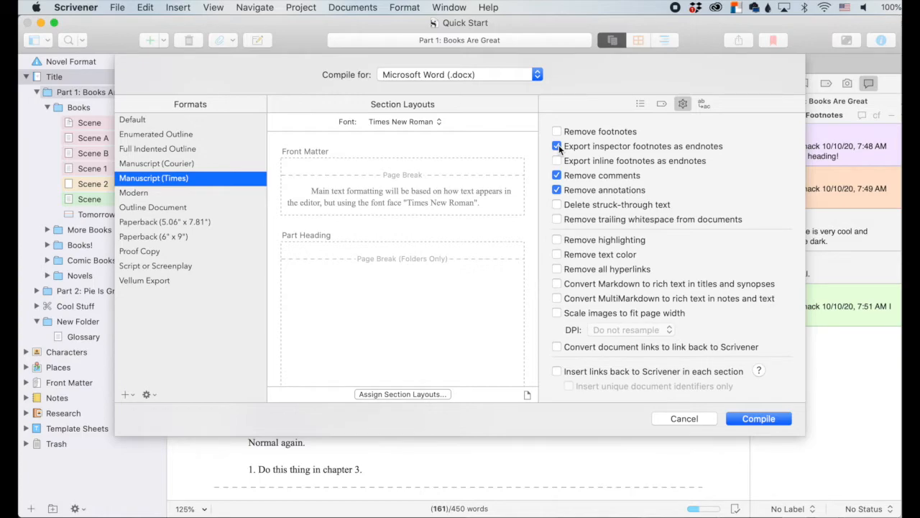
{"action": "left_click", "coordinate": [556, 175]}
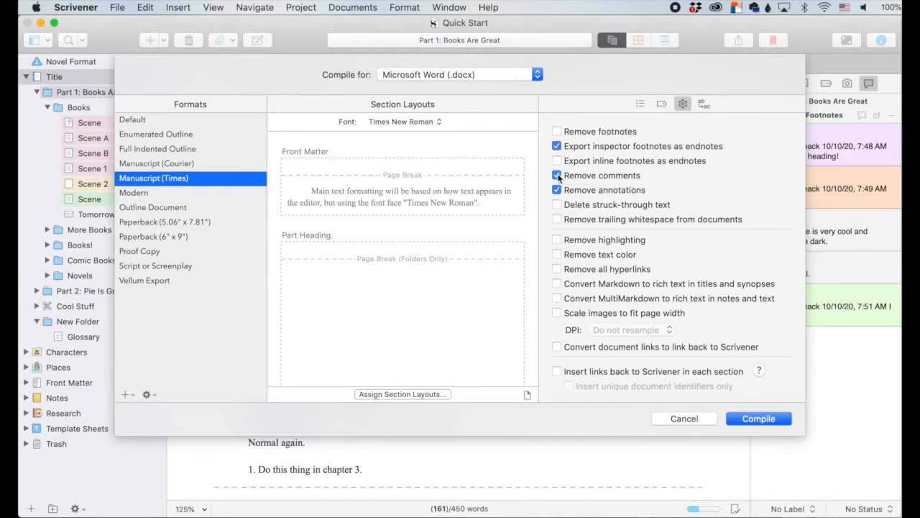
{"action": "left_click", "coordinate": [557, 176]}
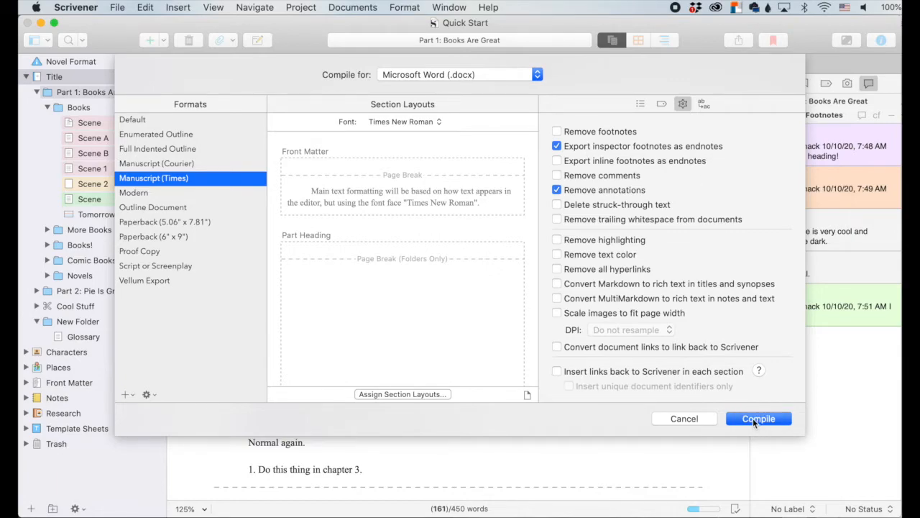
{"action": "left_click", "coordinate": [758, 418]}
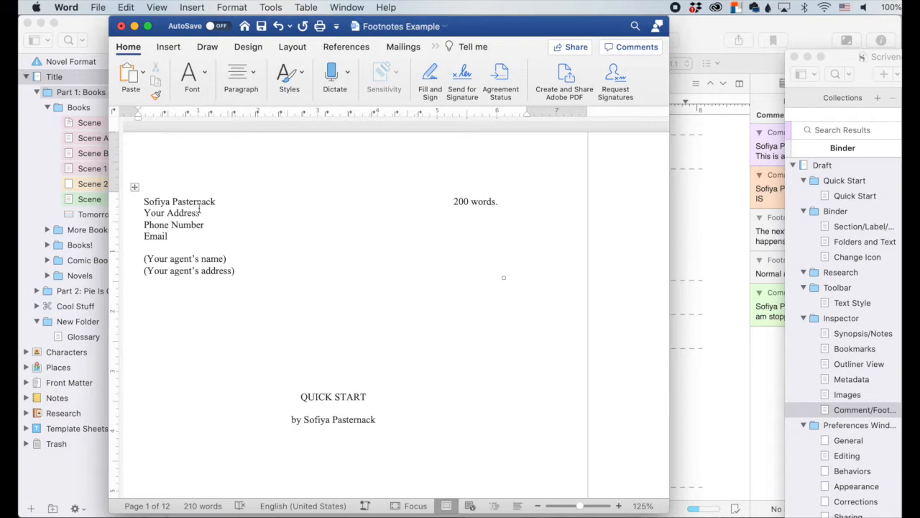
- Open the compiled Footnotes Example document and view the comment on 'This is a heading!'
{"action": "left_click", "coordinate": [140, 305]}
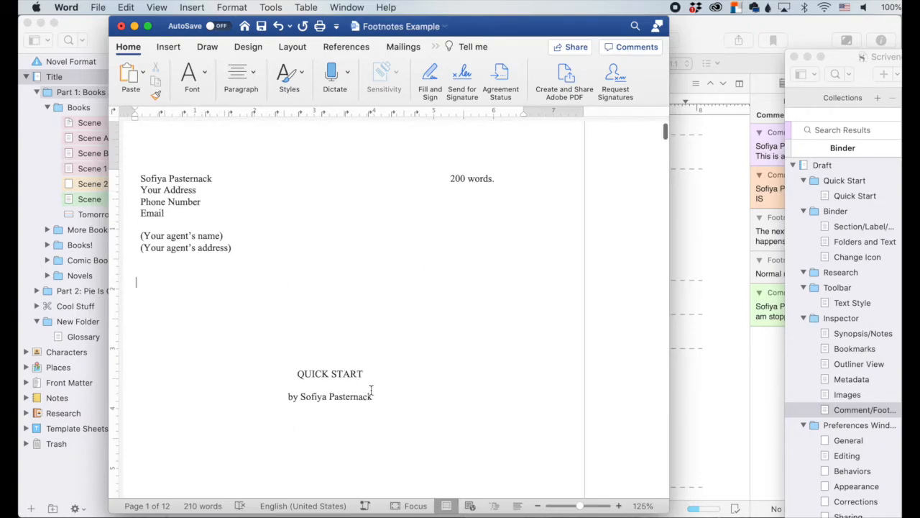
{"action": "mouse_move", "coordinate": [453, 257]}
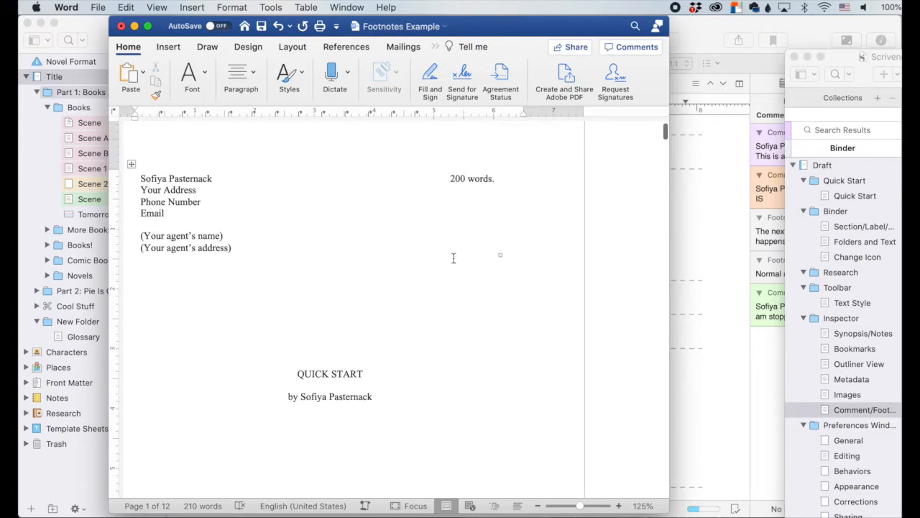
{"action": "scroll", "scroll_direction": "down", "scroll_amount": 3}
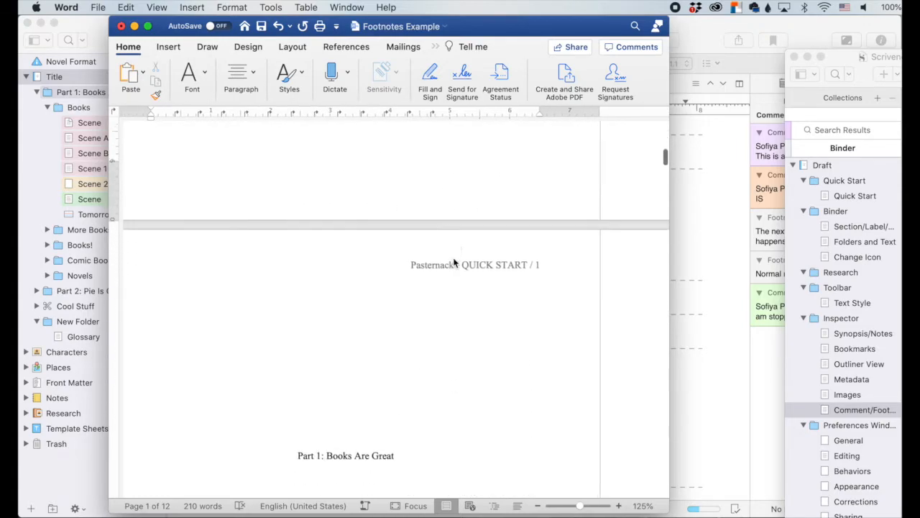
{"action": "scroll", "scroll_direction": "down", "scroll_amount": 3}
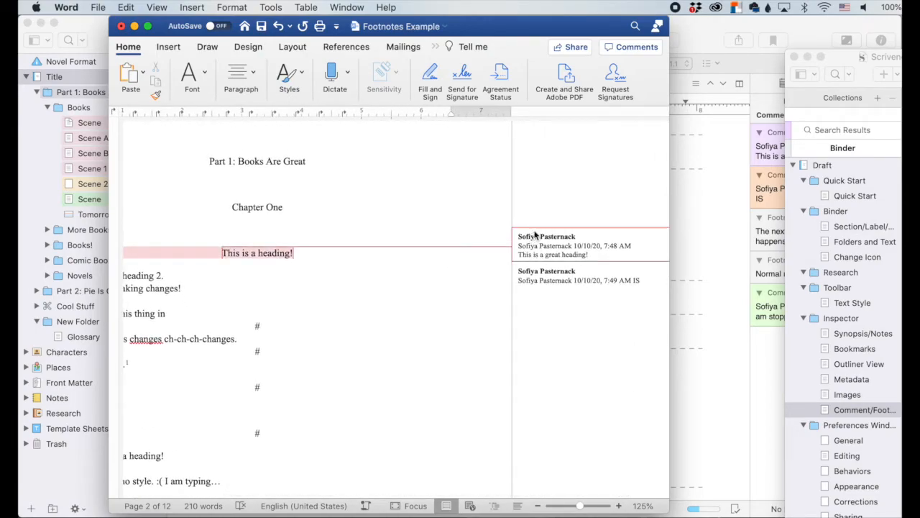
{"action": "left_click", "coordinate": [256, 252]}
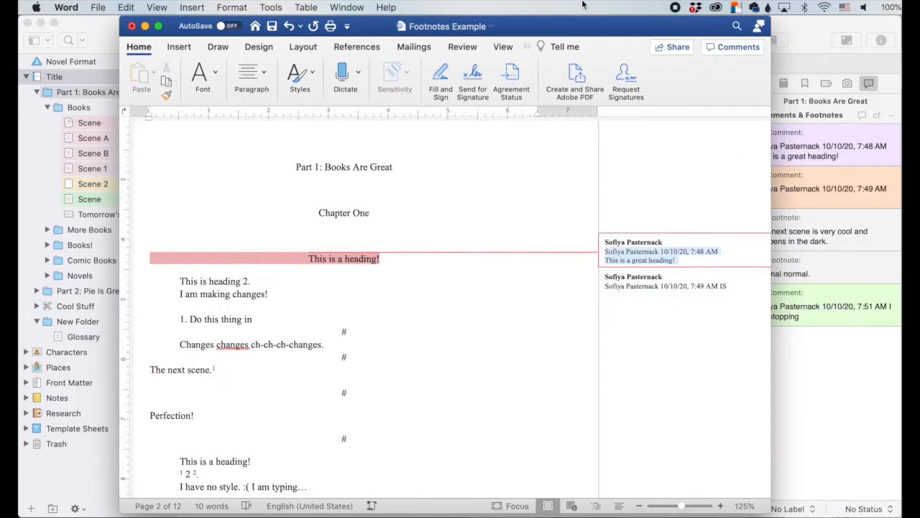
{"action": "mouse_move", "coordinate": [611, 312]}
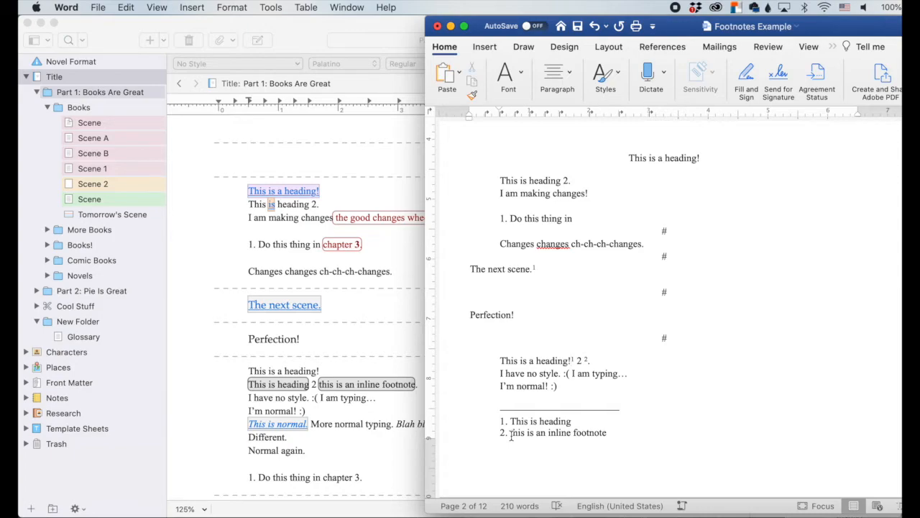
{"action": "left_click", "coordinate": [572, 360]}
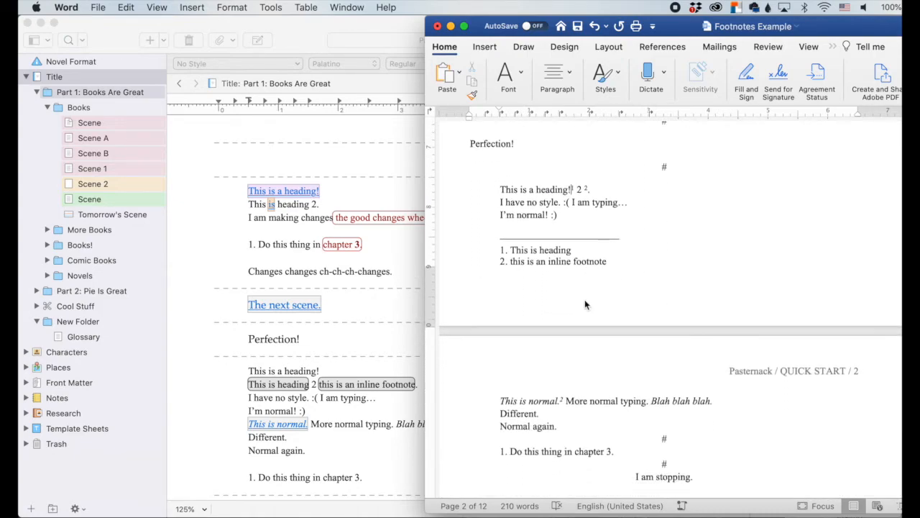
{"action": "scroll", "scroll_direction": "down", "scroll_amount": 3}
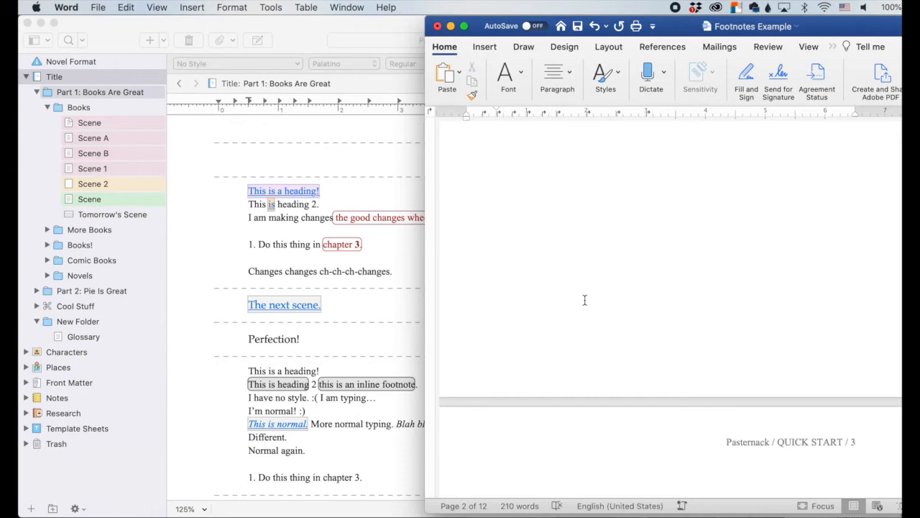
{"action": "scroll", "scroll_direction": "down", "scroll_amount": 3}
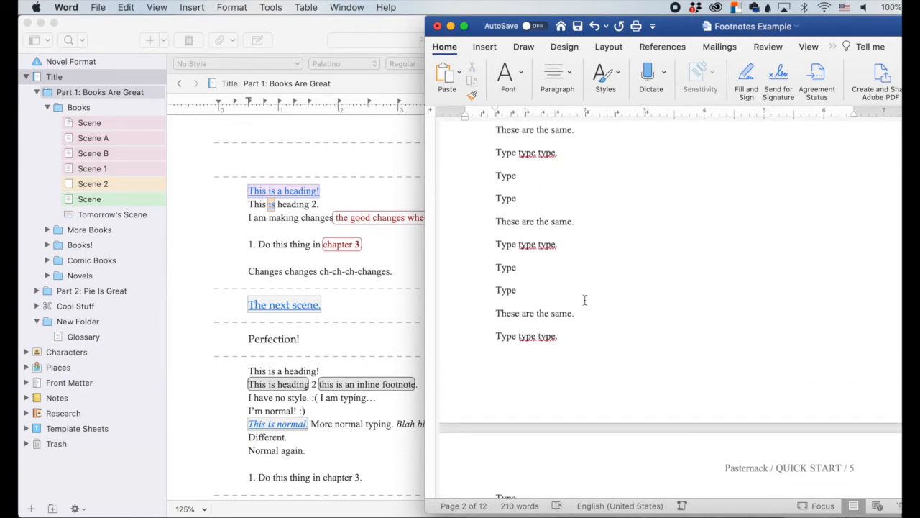
{"action": "scroll", "scroll_direction": "down", "scroll_amount": 3}
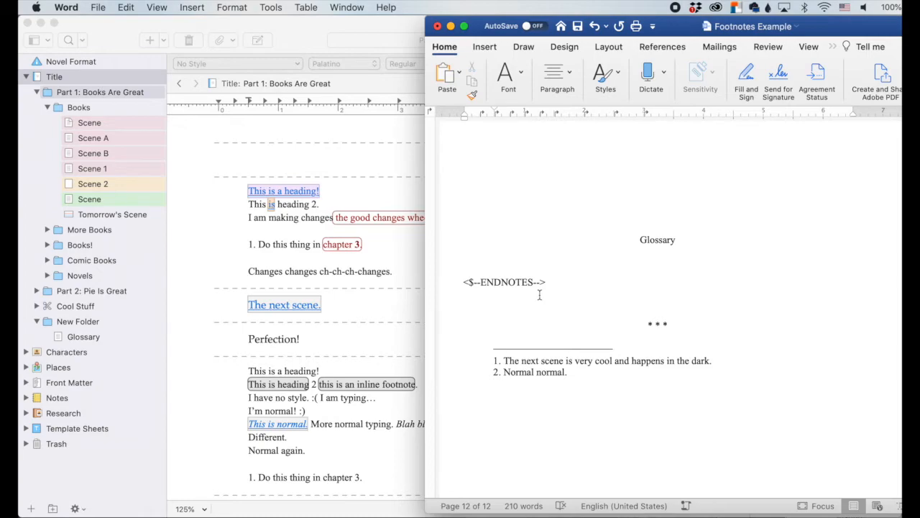
{"action": "mouse_move", "coordinate": [601, 370]}
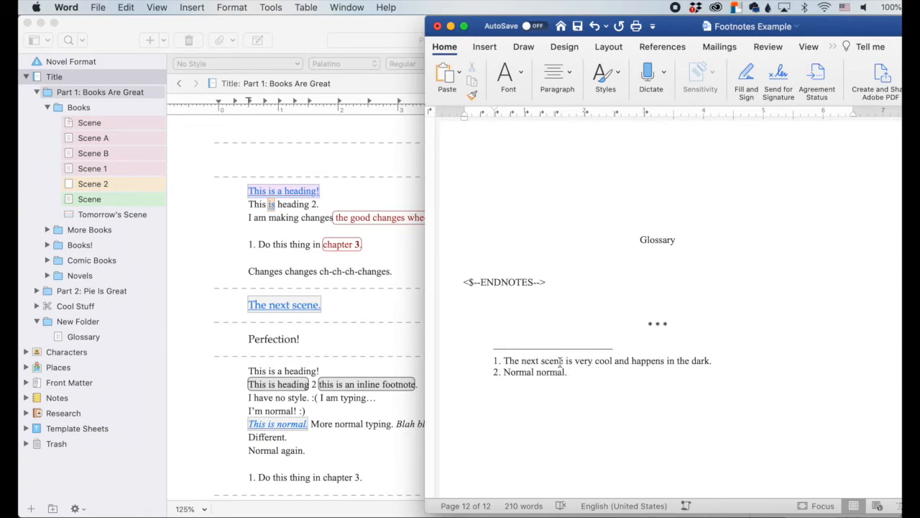
- Reopen Scene A in Scrivener while Word shows the Glossary endnotes
{"action": "left_click", "coordinate": [93, 137]}
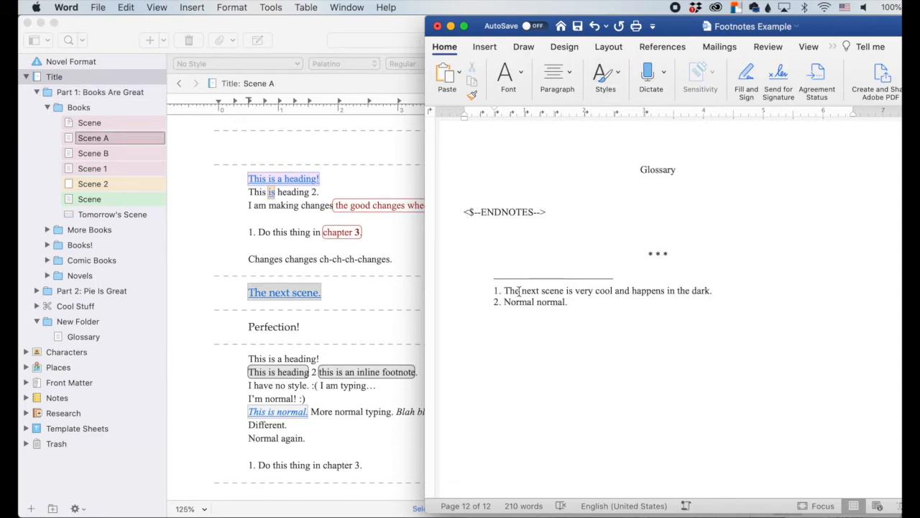
{"action": "mouse_move", "coordinate": [511, 326]}
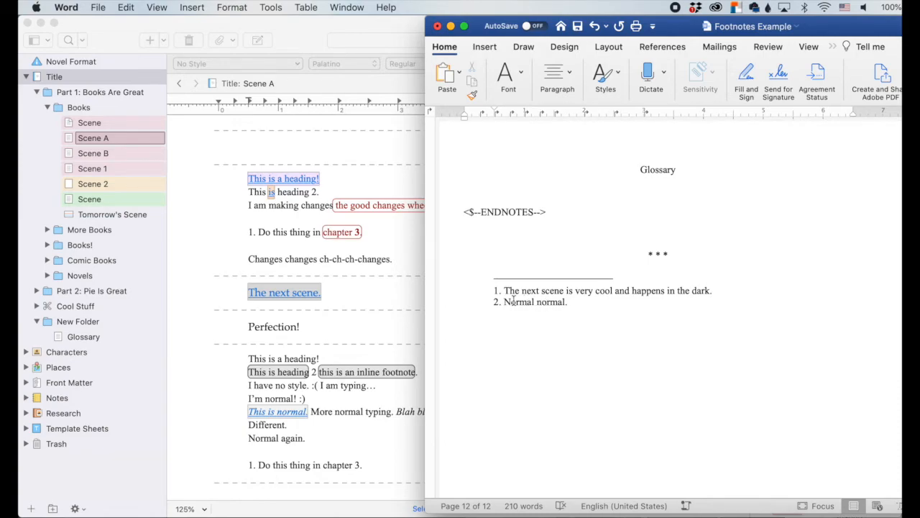
{"action": "mouse_move", "coordinate": [694, 284]}
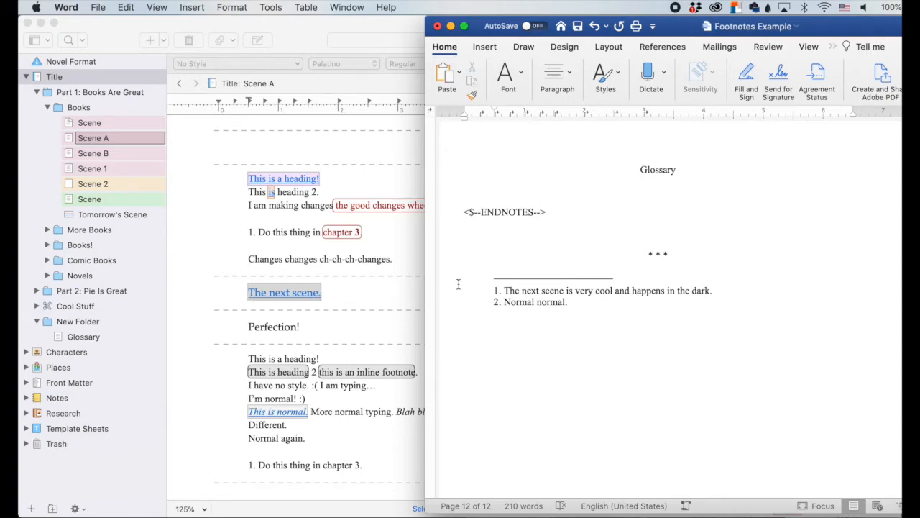
{"action": "mouse_move", "coordinate": [641, 286]}
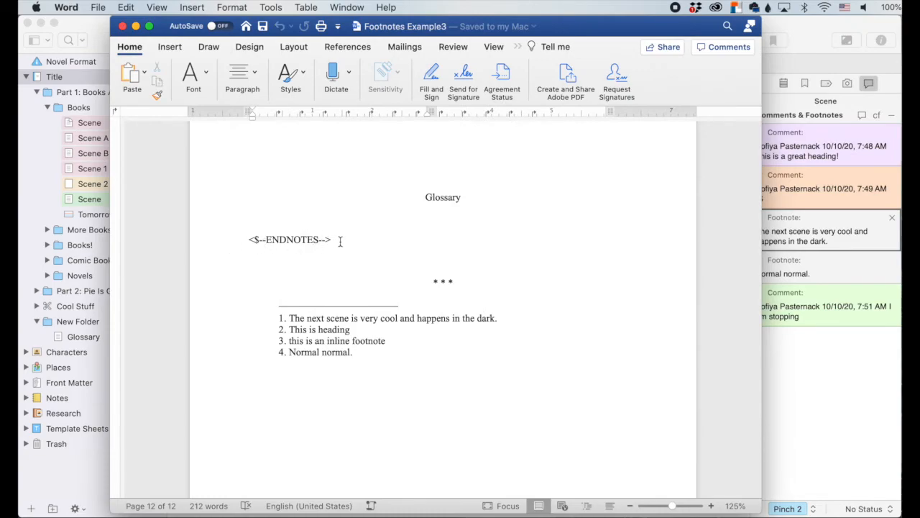
{"action": "mouse_move", "coordinate": [335, 239]}
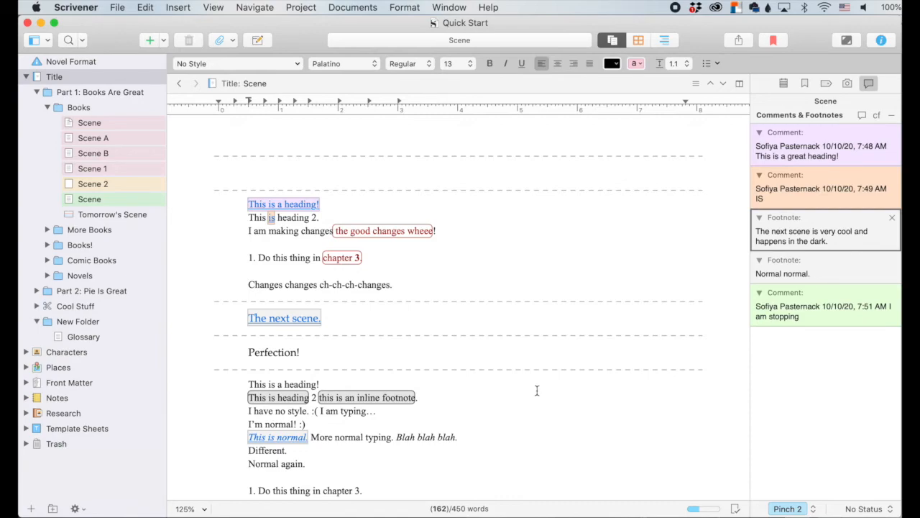
{"action": "mouse_move", "coordinate": [503, 329]}
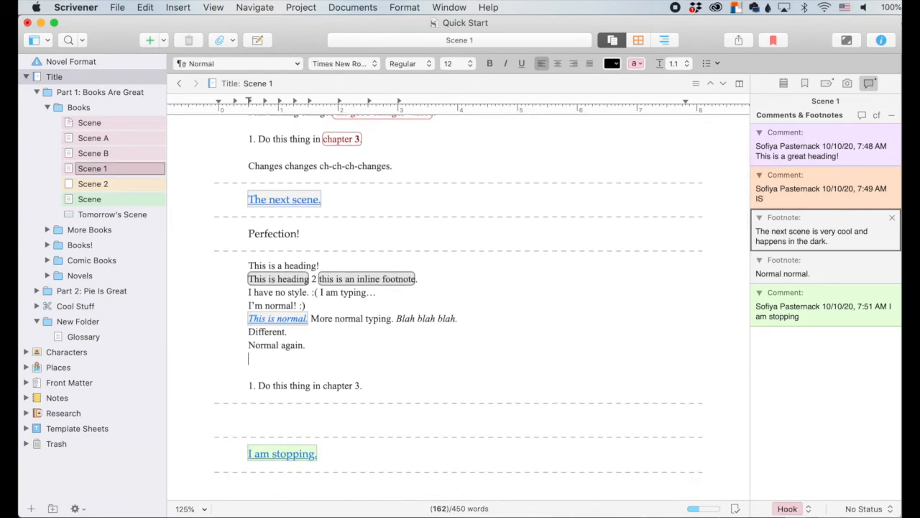
- Type 'Scarification.' on a new line after 'Normal again.'
{"action": "type", "text": "Scarificatio"}
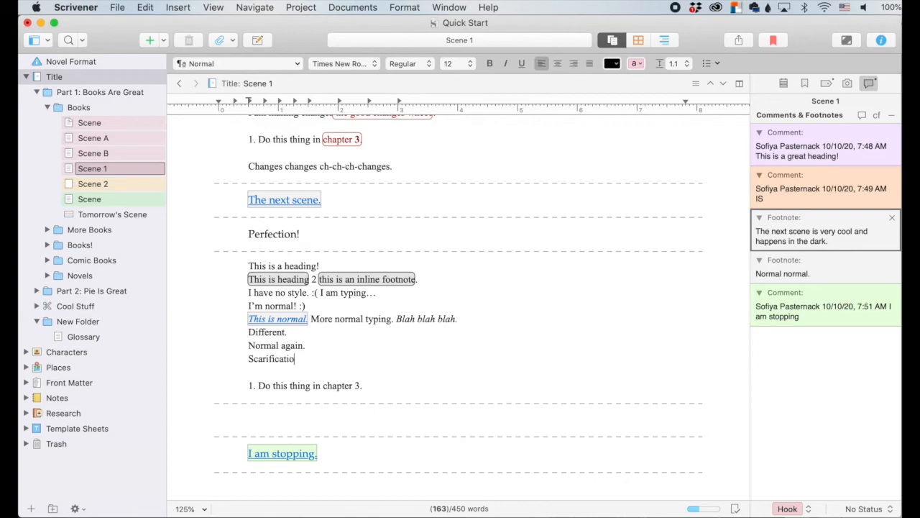
{"action": "type", "text": "n."}
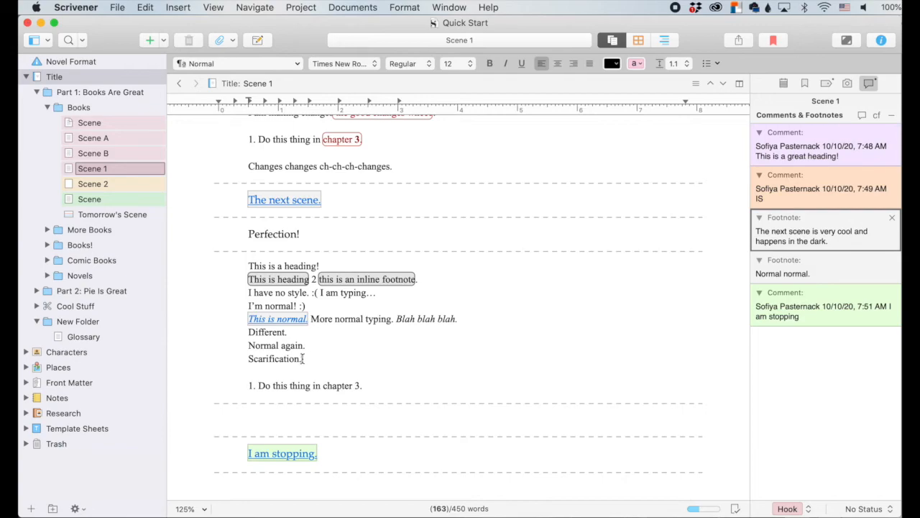
- Add the footnote 'Scarification is the act of scarring yourself.' to 'Scarification'
{"action": "double_click", "coordinate": [274, 358]}
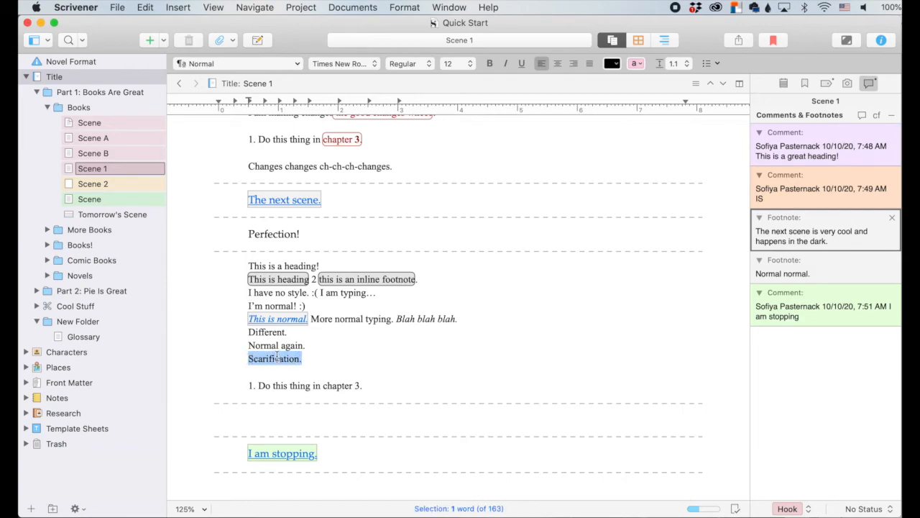
{"action": "left_click", "coordinate": [177, 7]}
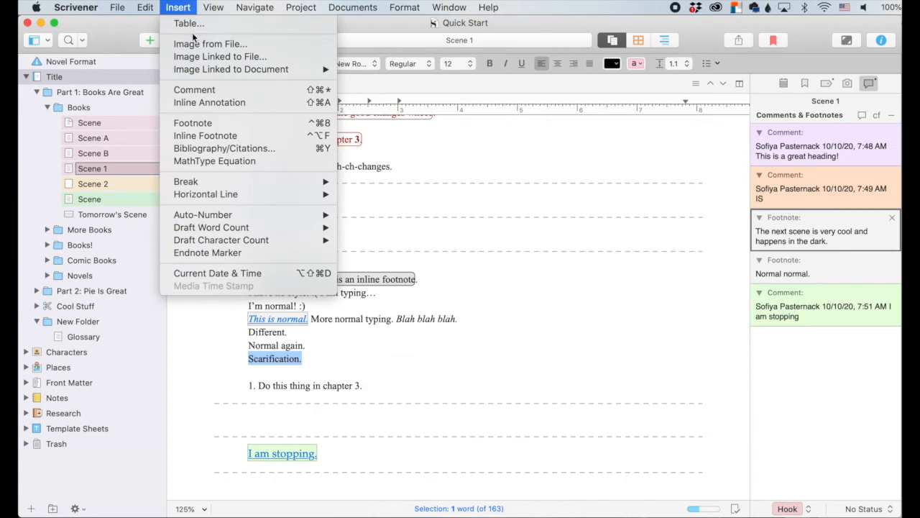
{"action": "mouse_move", "coordinate": [192, 122]}
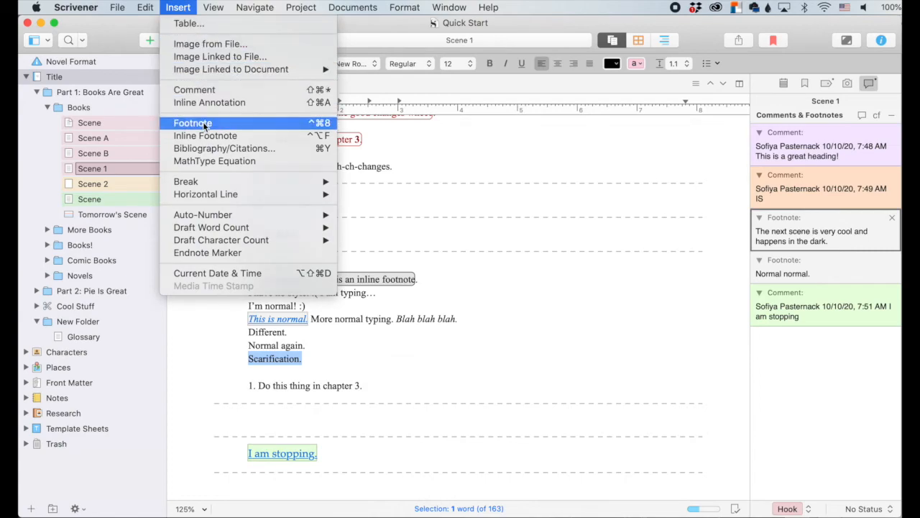
{"action": "left_click", "coordinate": [193, 123]}
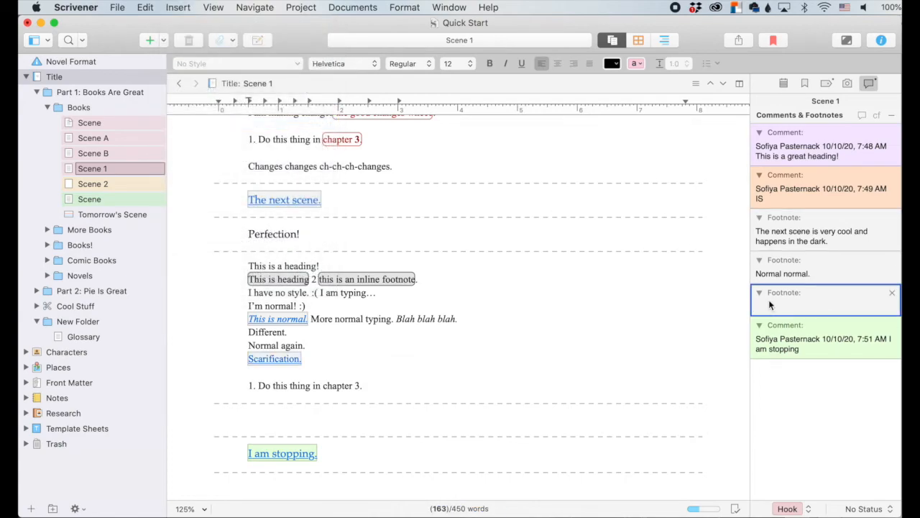
{"action": "type", "text": "Scarification is the act of scarring yourself."}
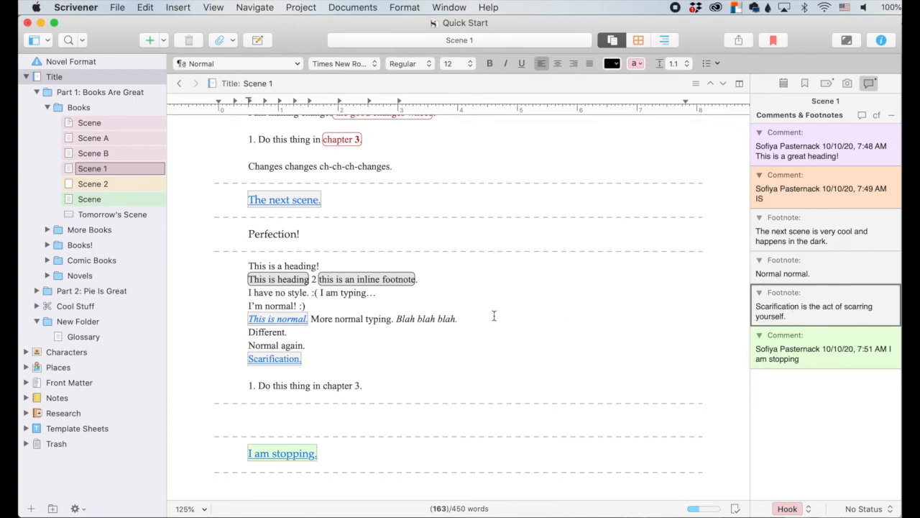
{"action": "scroll", "scroll_direction": "down", "scroll_amount": 3}
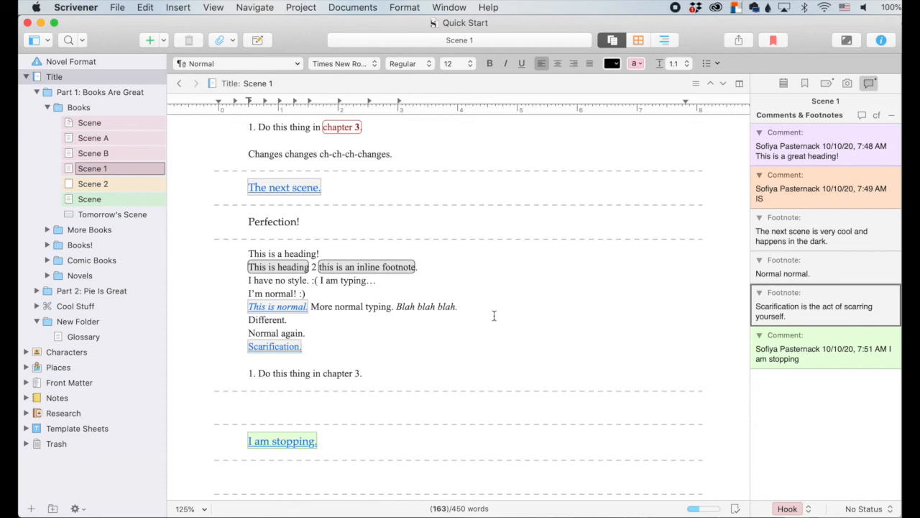
{"action": "mouse_move", "coordinate": [596, 345]}
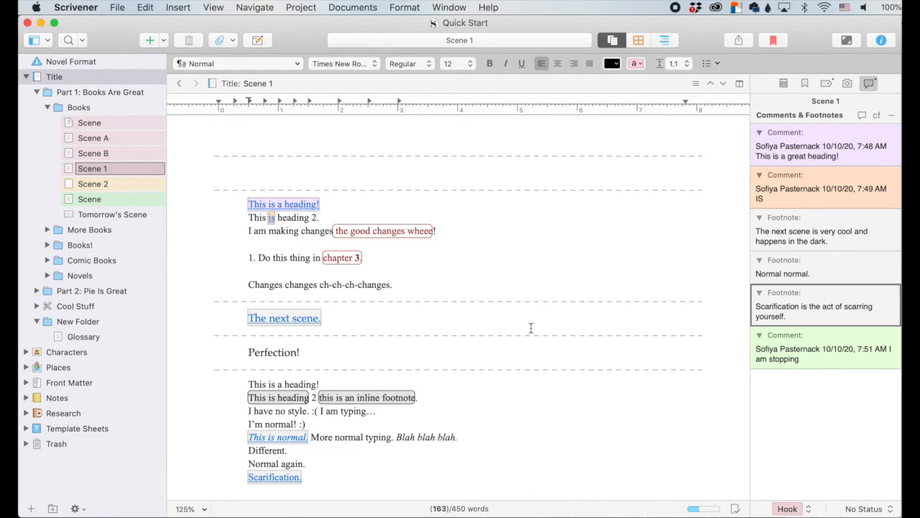
{"action": "mouse_move", "coordinate": [586, 396]}
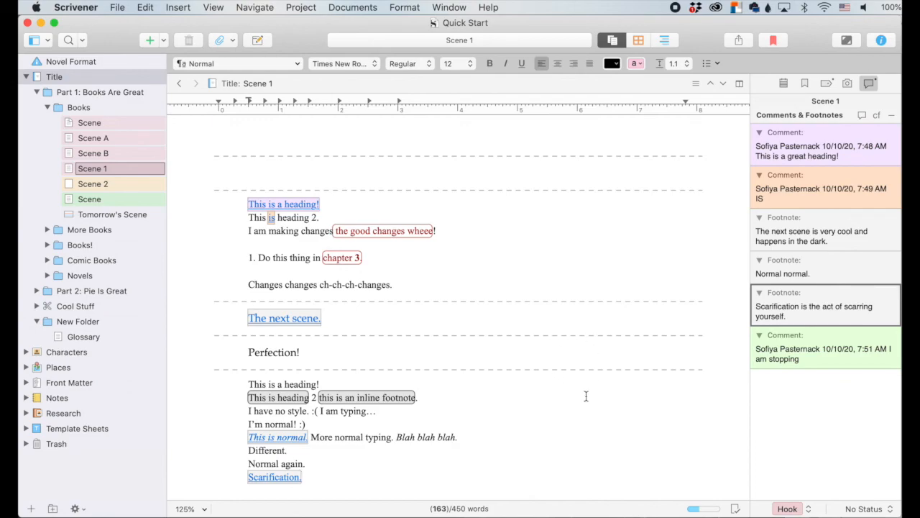